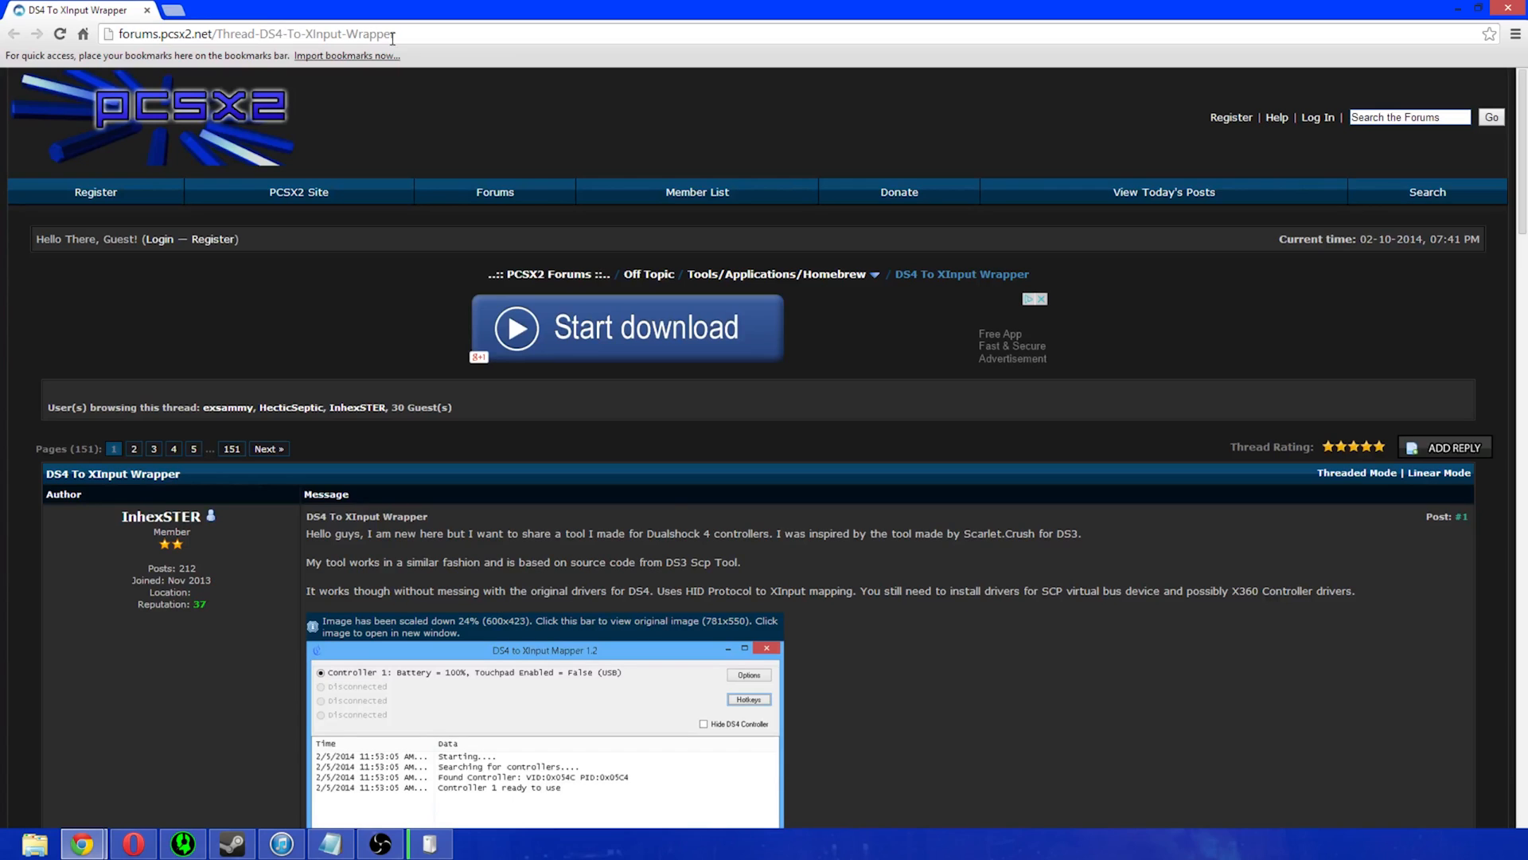
# Scroll to the first post's Attached File(s) and download DS4Tool_1.2.zip
pyautogui.scroll(-3)
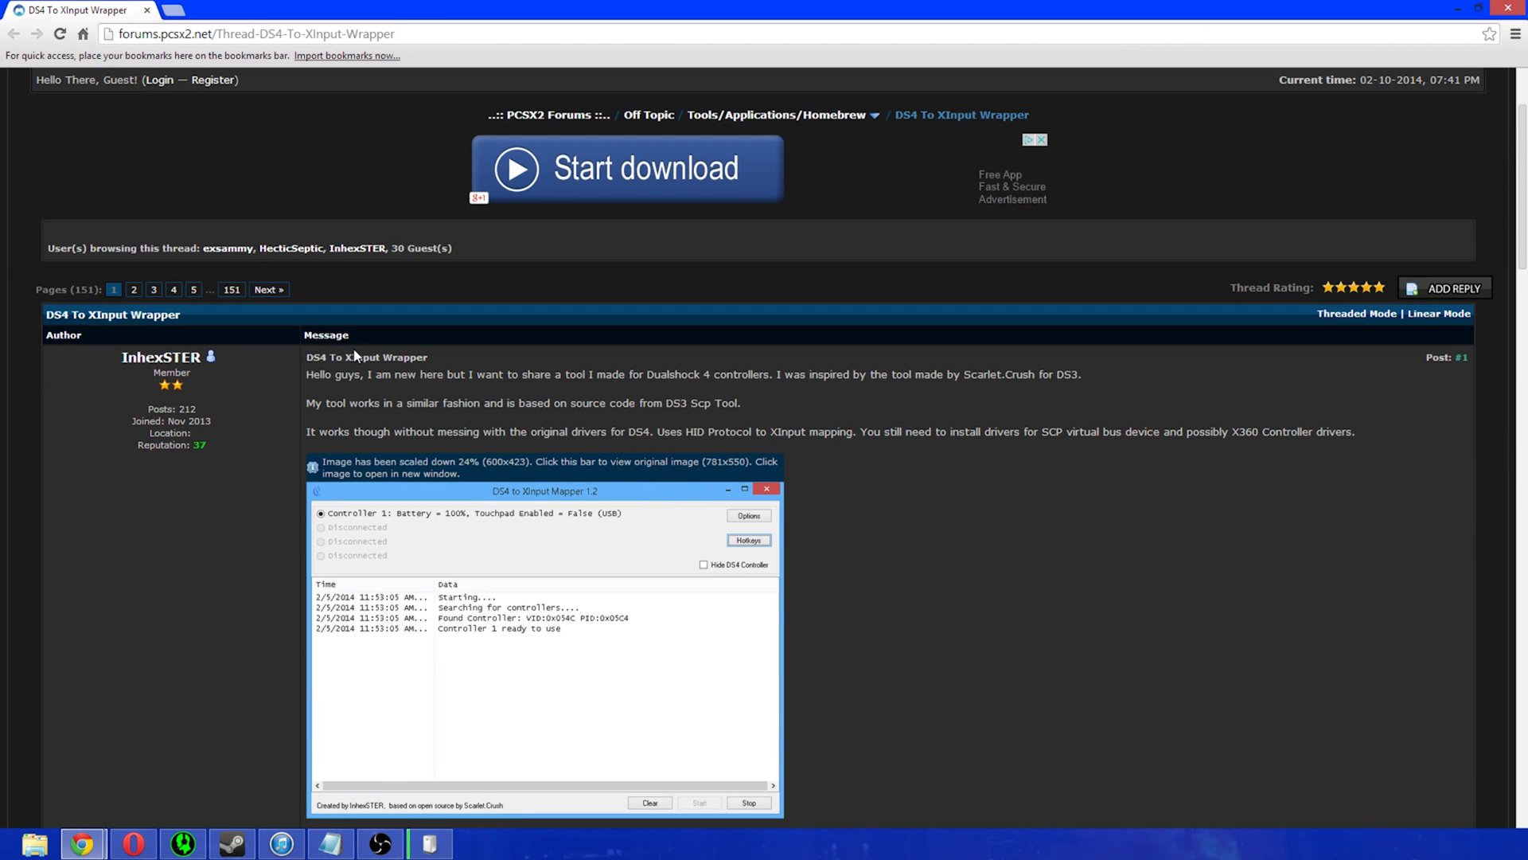
pyautogui.scroll(-3)
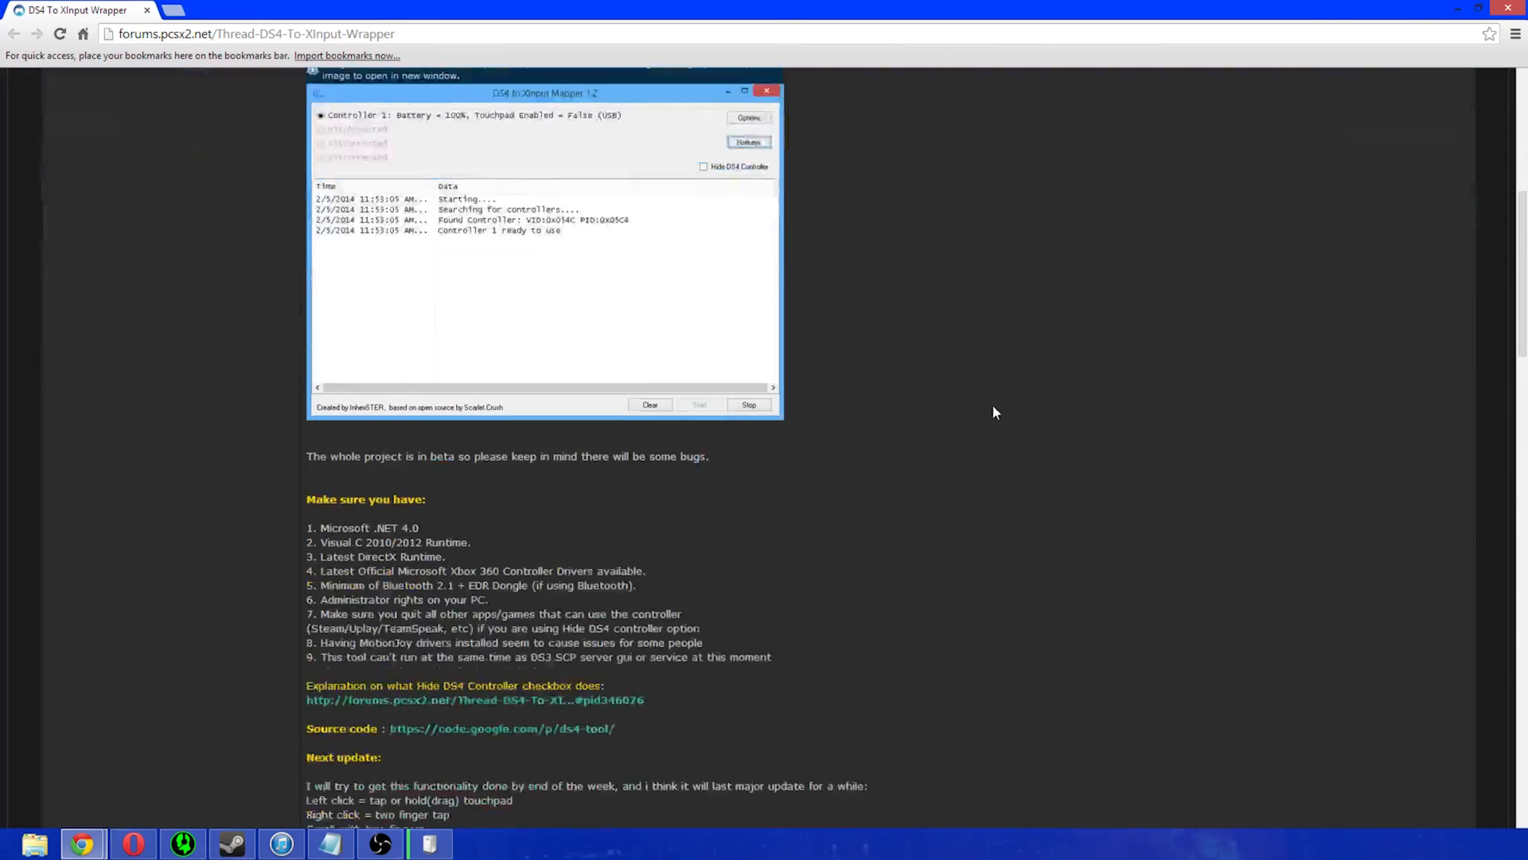
pyautogui.scroll(-3)
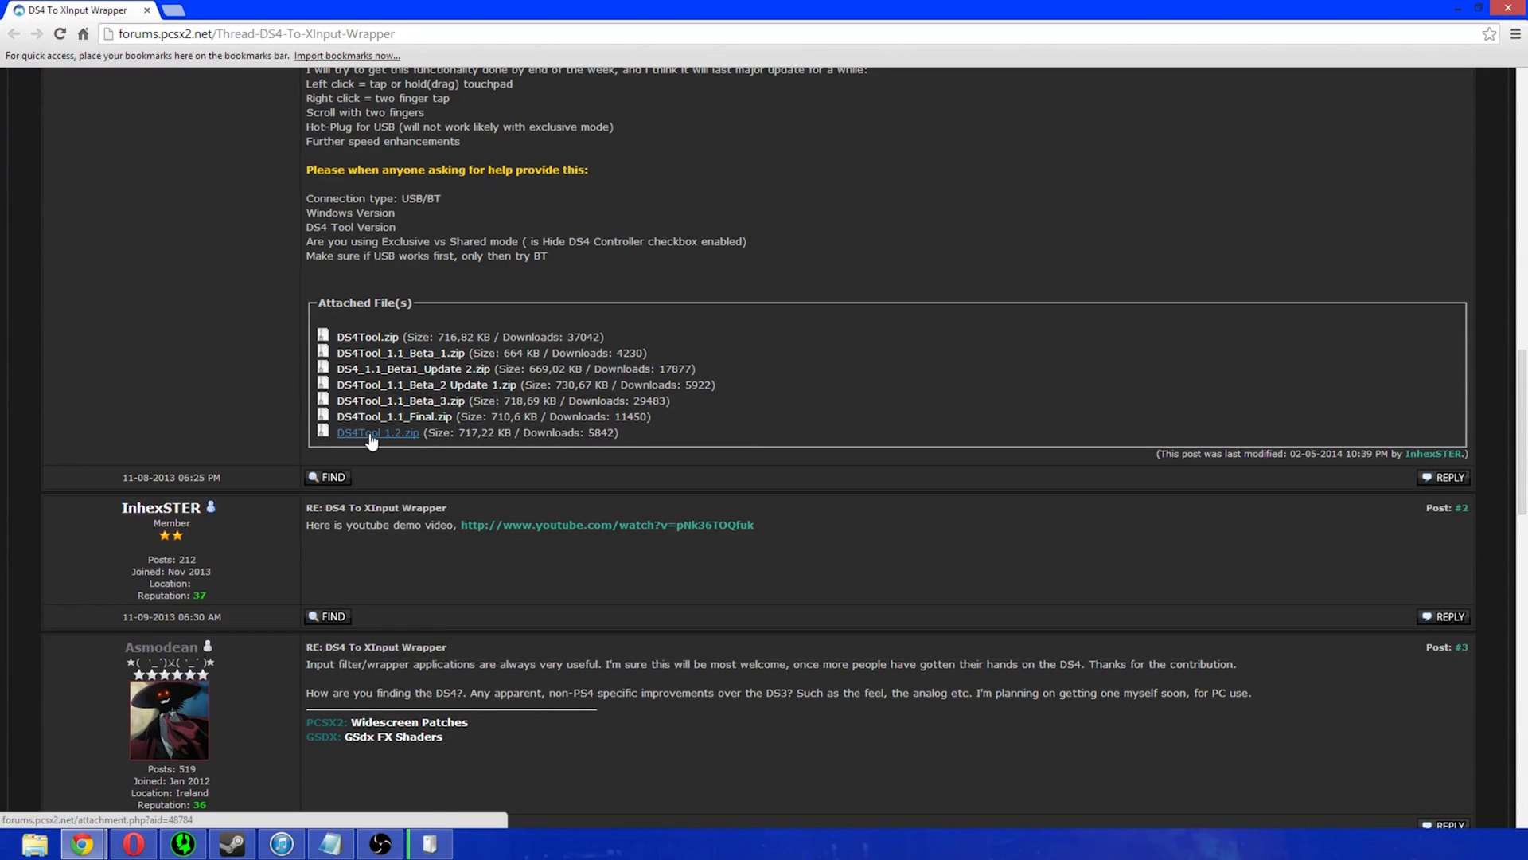
pyautogui.click(378, 431)
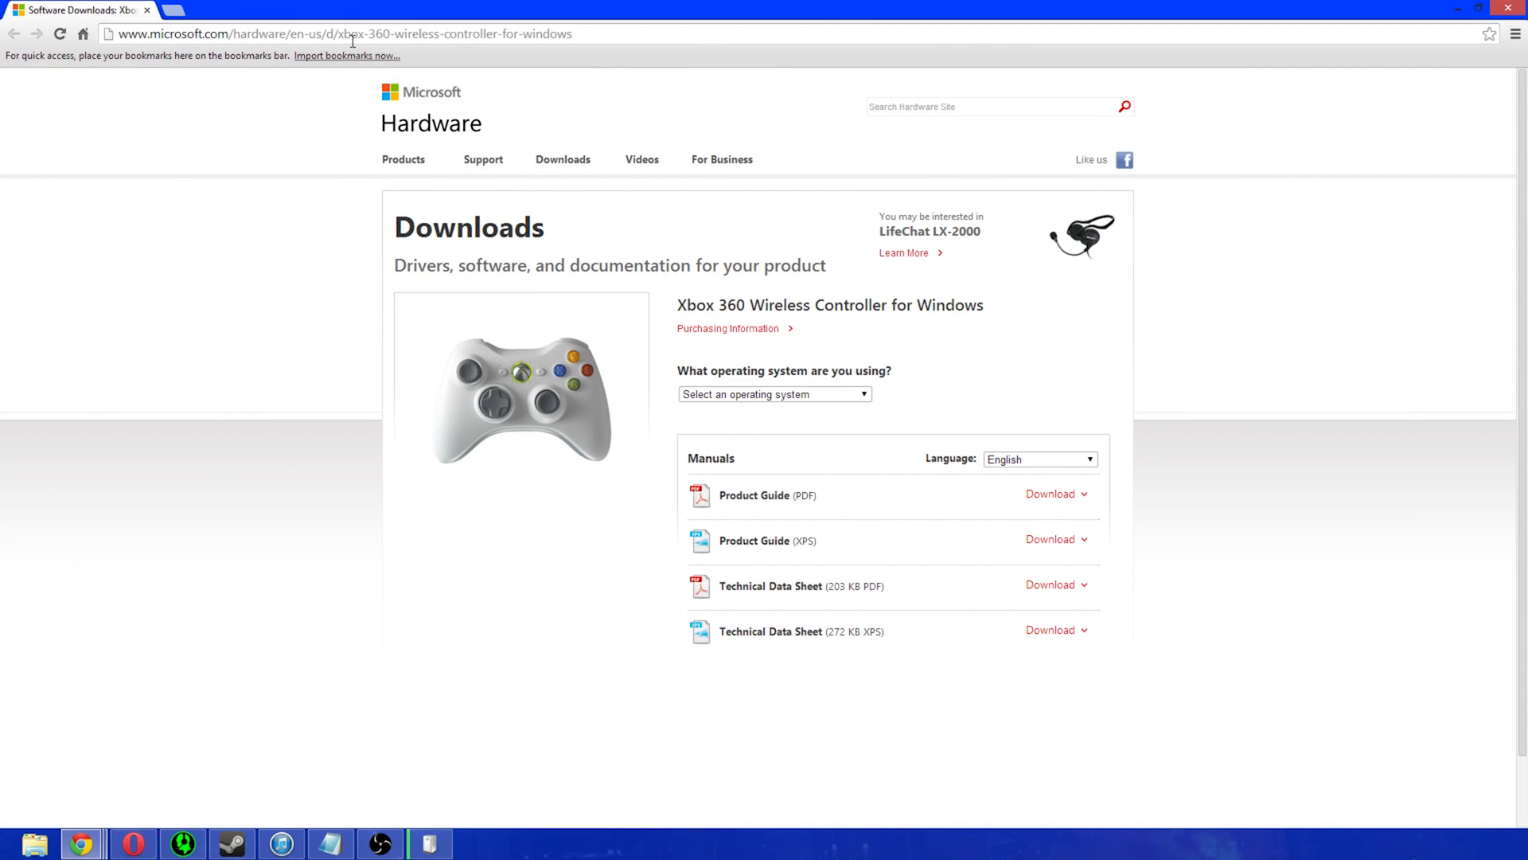
# Pick Windows 7 (64-bit only) in the operating system dropdown
pyautogui.click(773, 394)
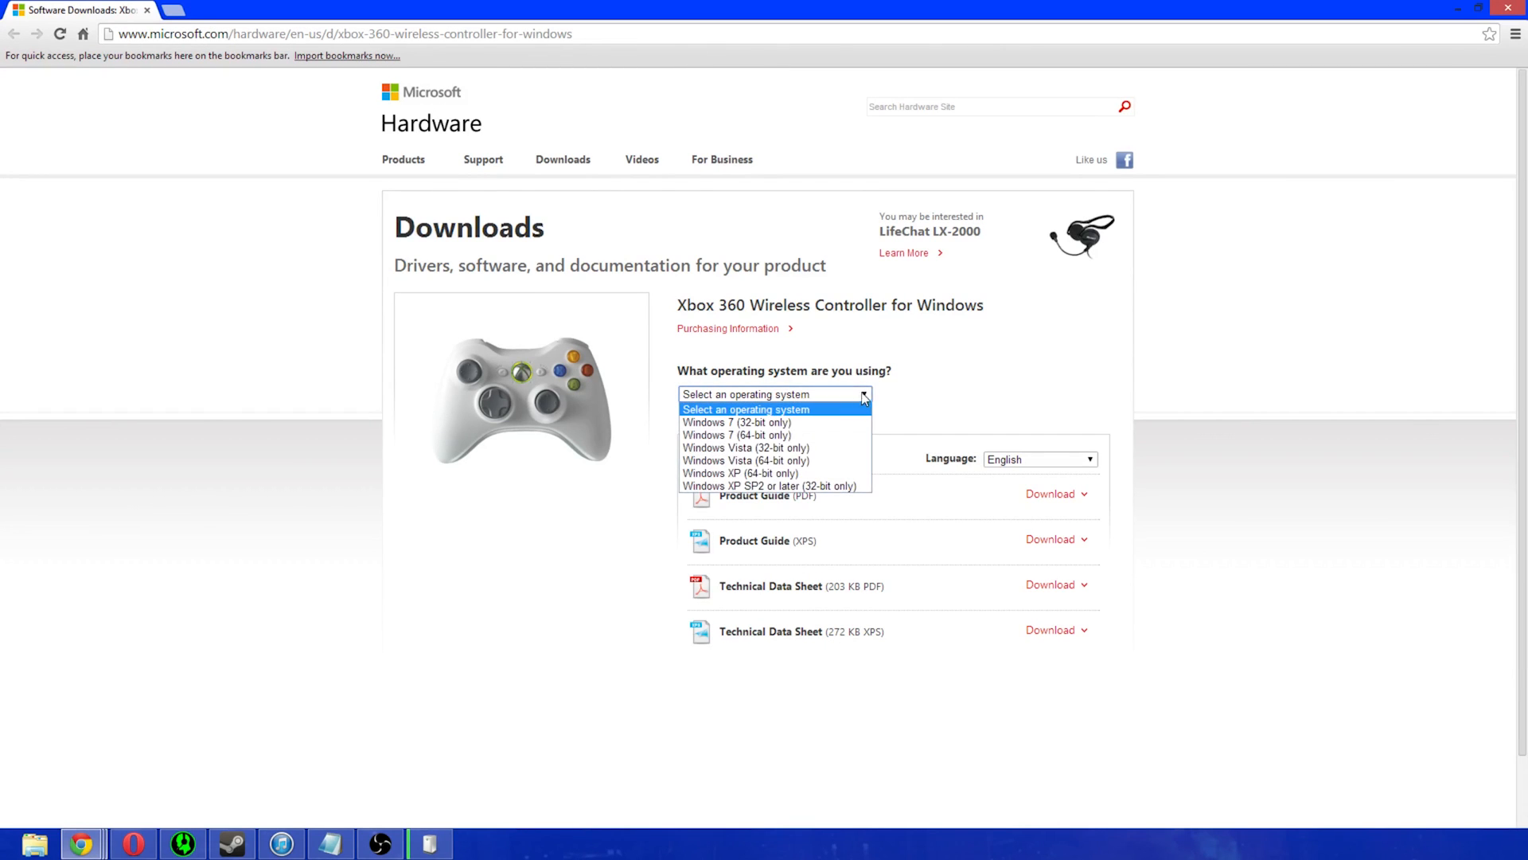
pyautogui.moveTo(737, 434)
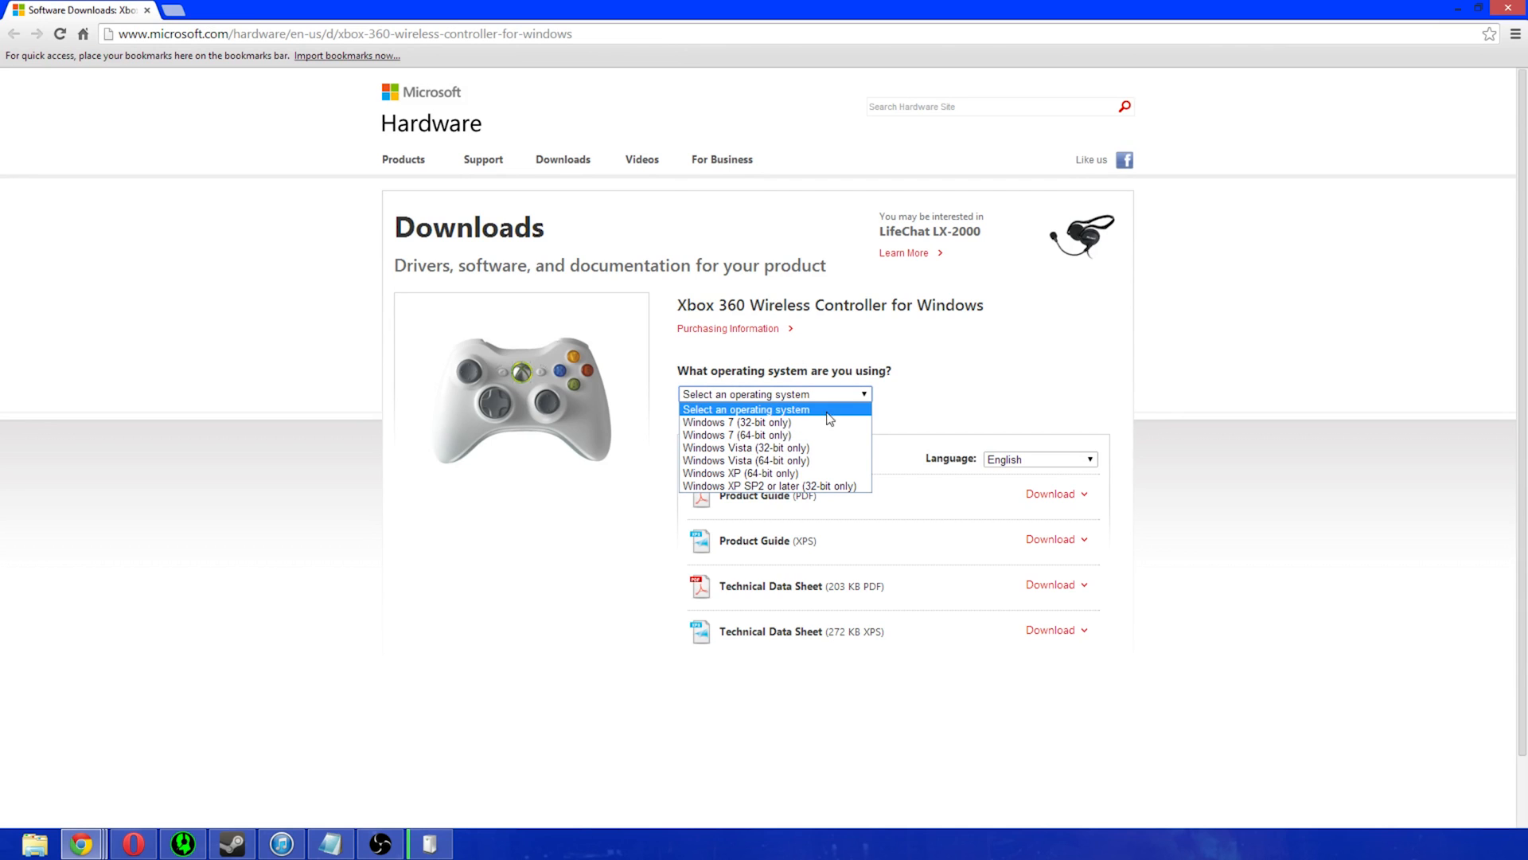
pyautogui.moveTo(737, 434)
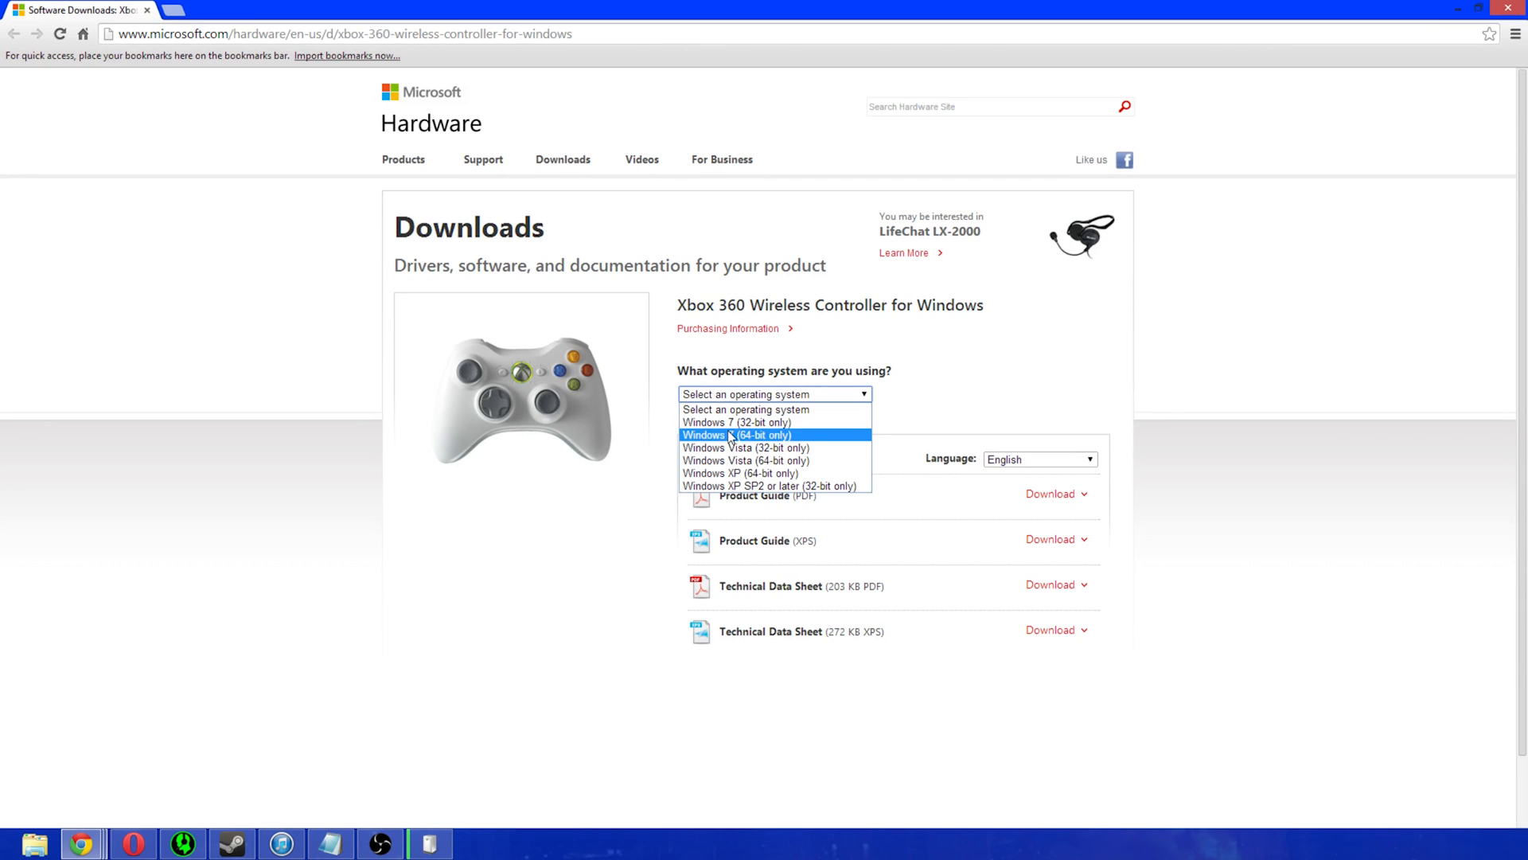
pyautogui.click(737, 435)
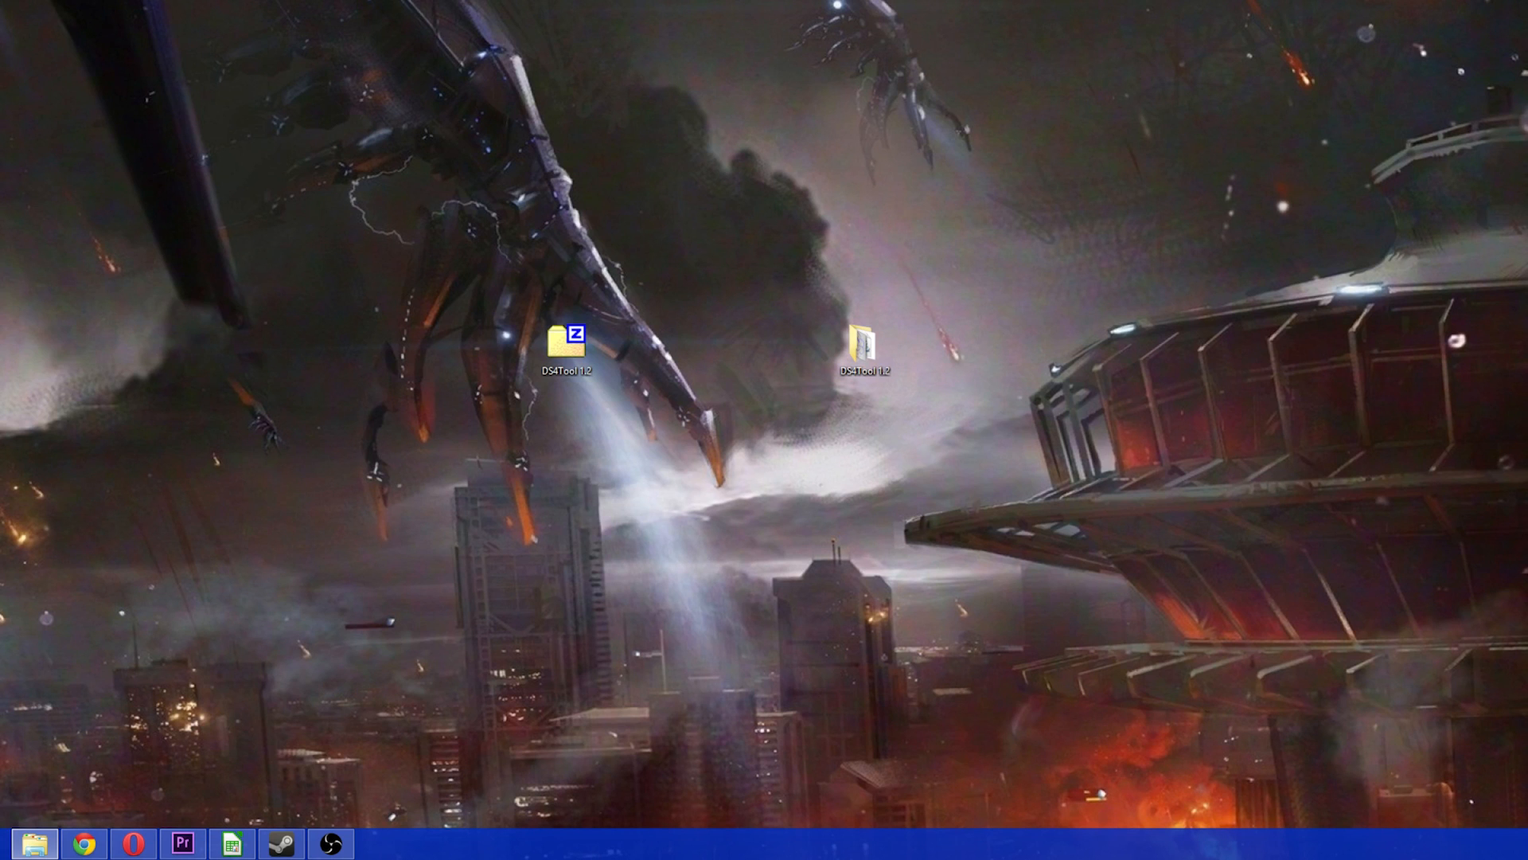
# Go into DS4Tool 1.2 > Virtual Bus Driver and launch ScpDriver.exe
pyautogui.doubleClick(856, 346)
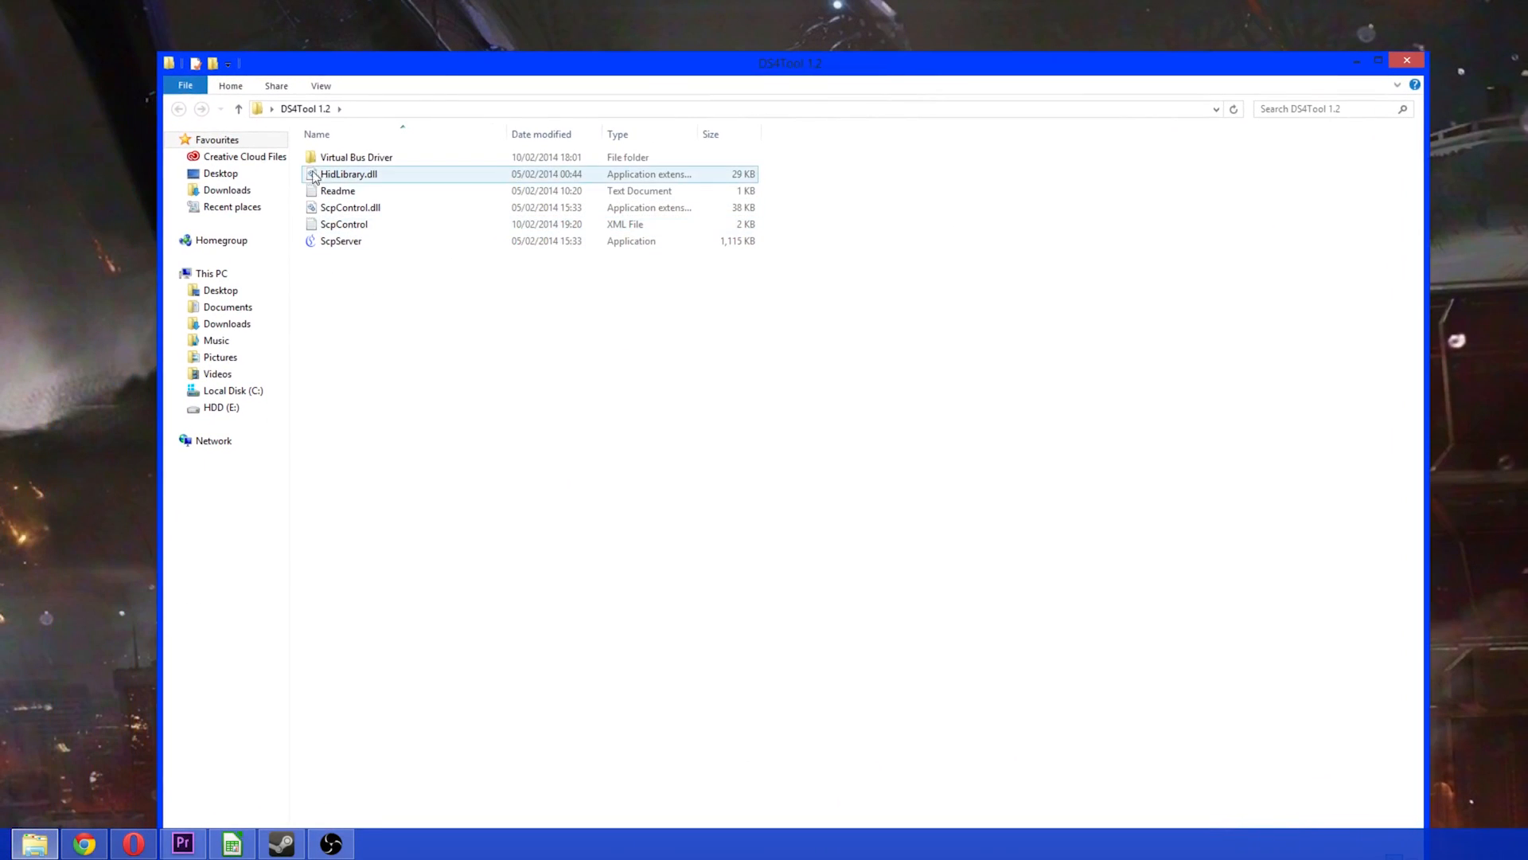
pyautogui.doubleClick(356, 157)
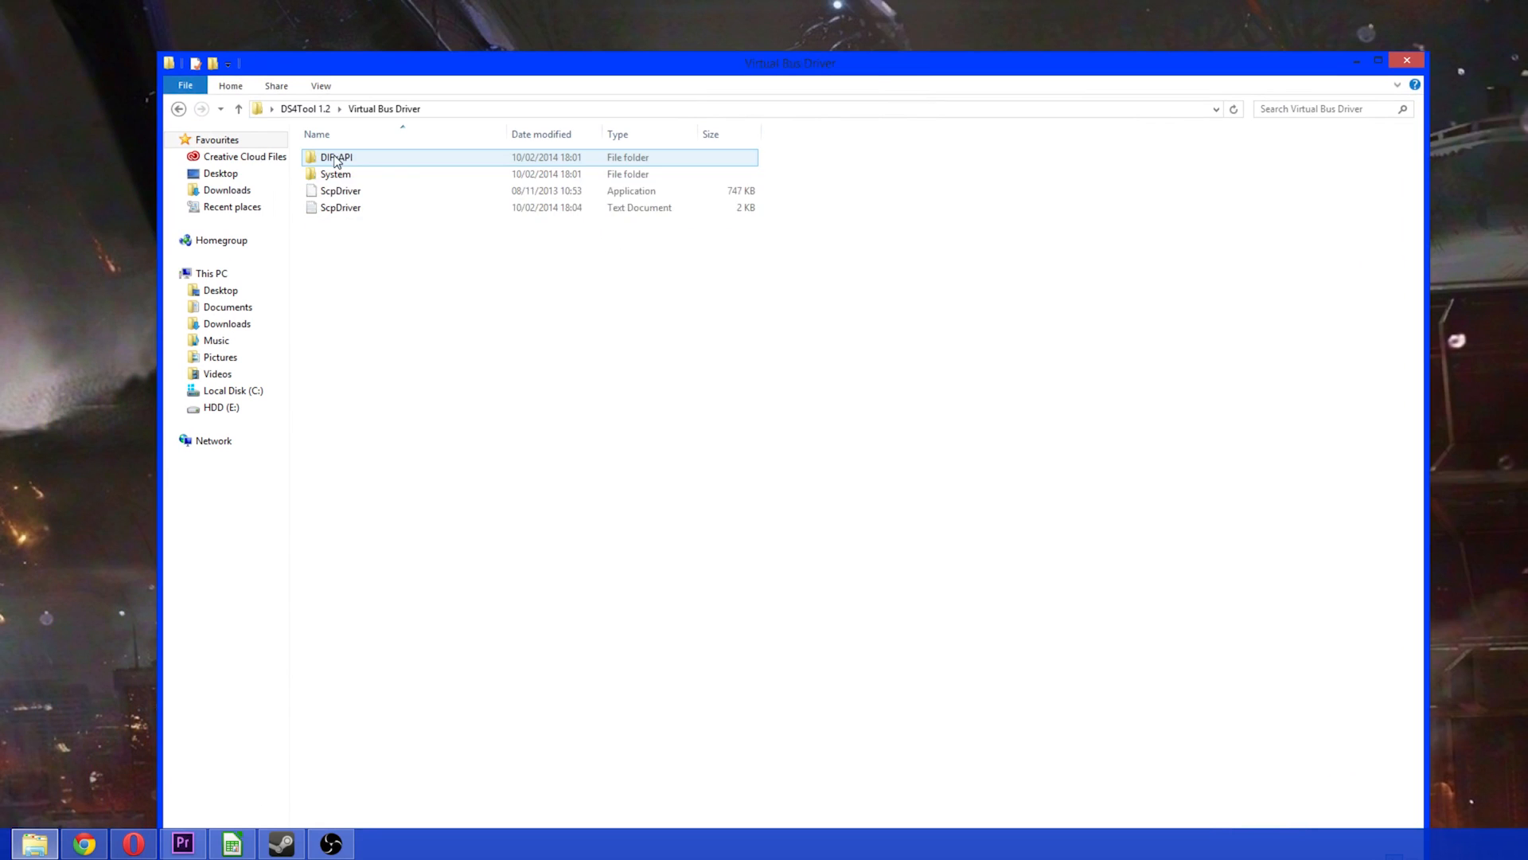
pyautogui.click(340, 191)
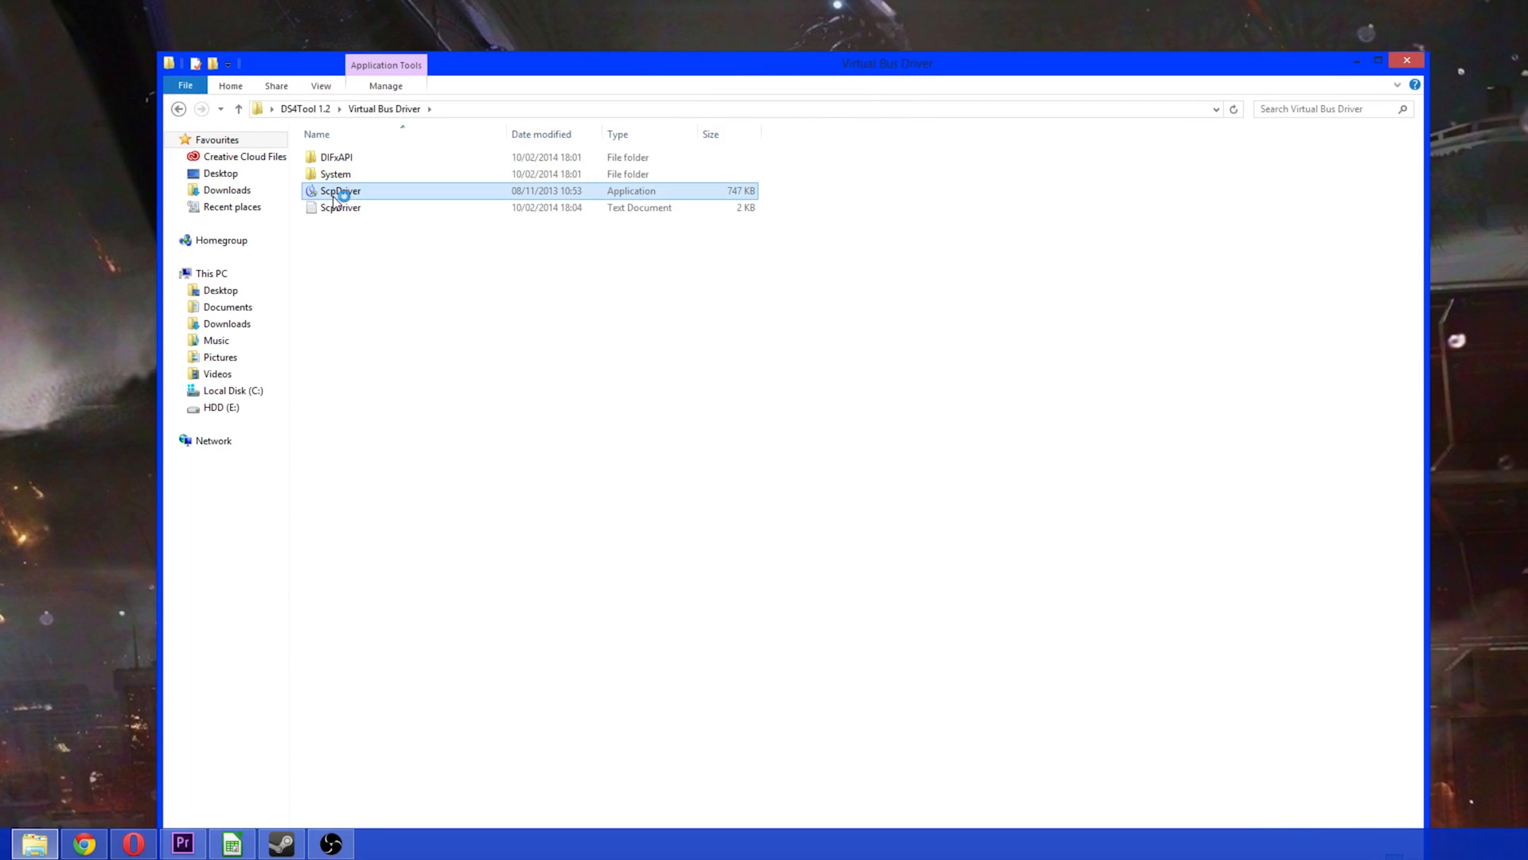
pyautogui.doubleClick(339, 191)
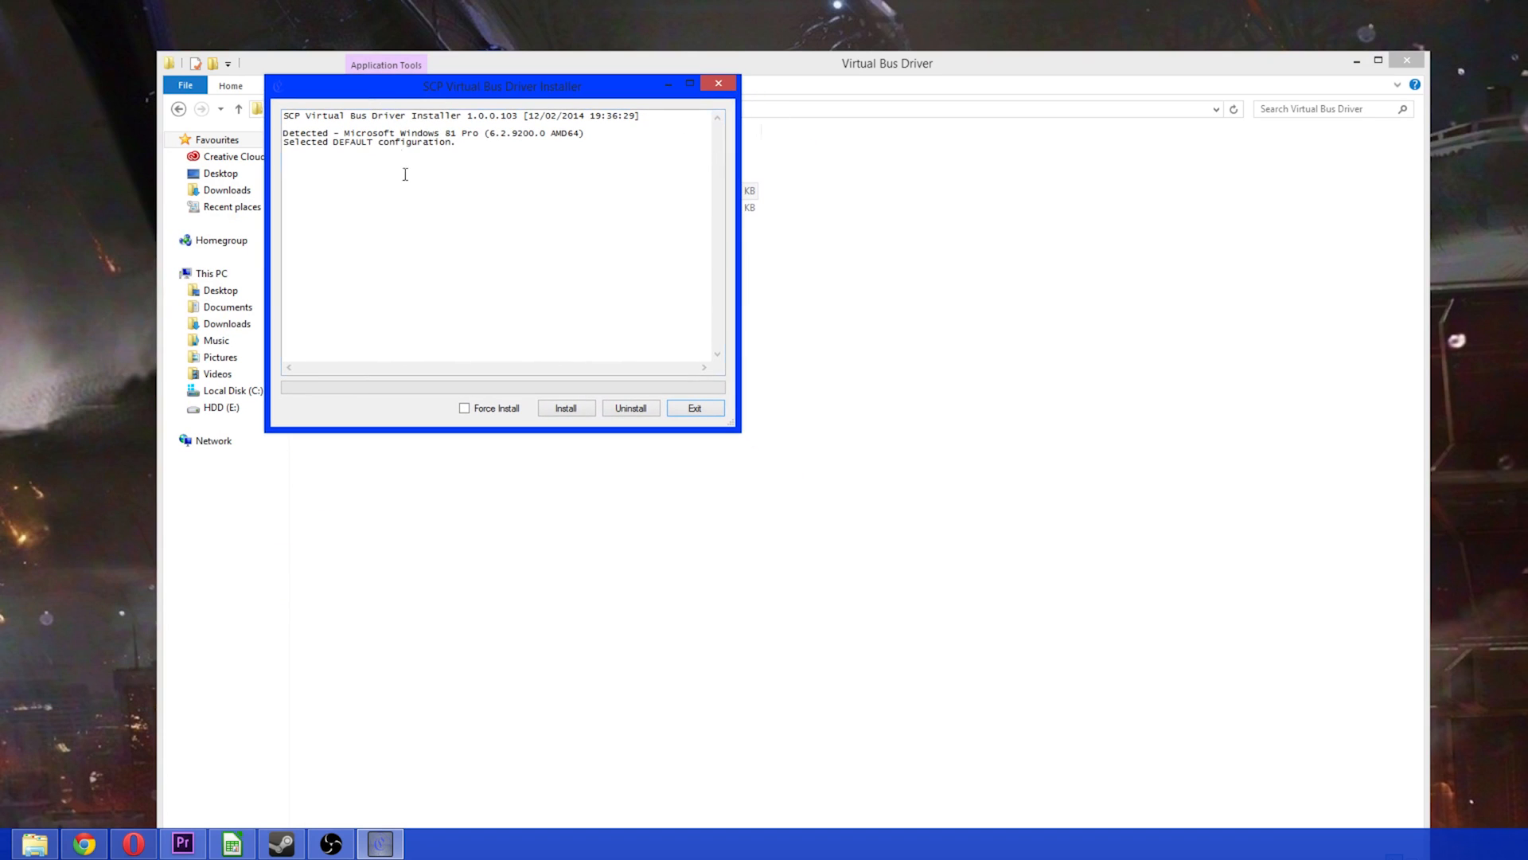
# Install the SCP virtual bus driver, then exit after 'Install Succeeded.'
pyautogui.click(565, 407)
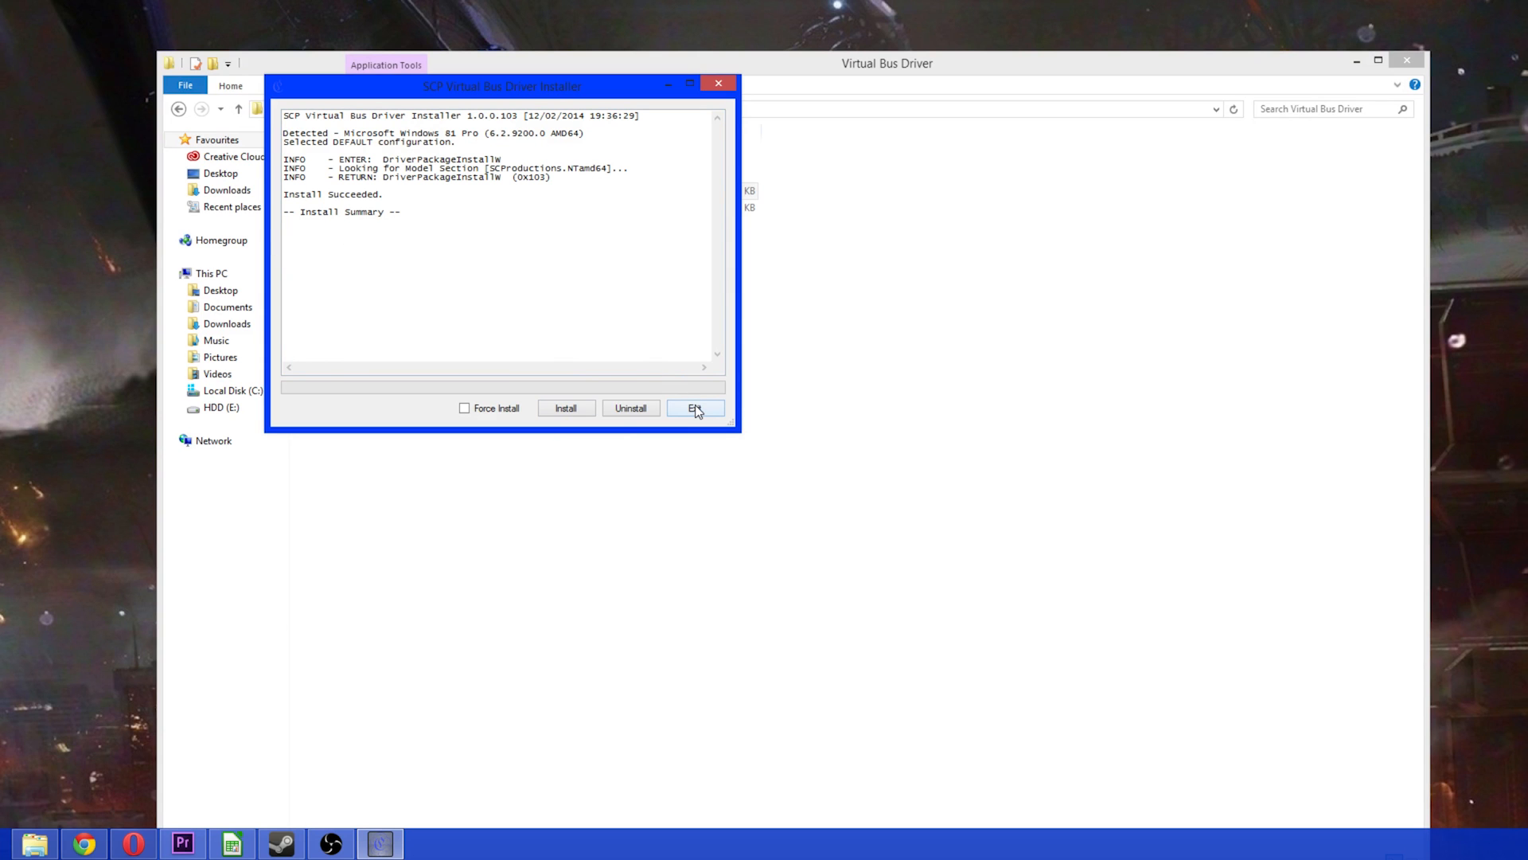
pyautogui.click(695, 408)
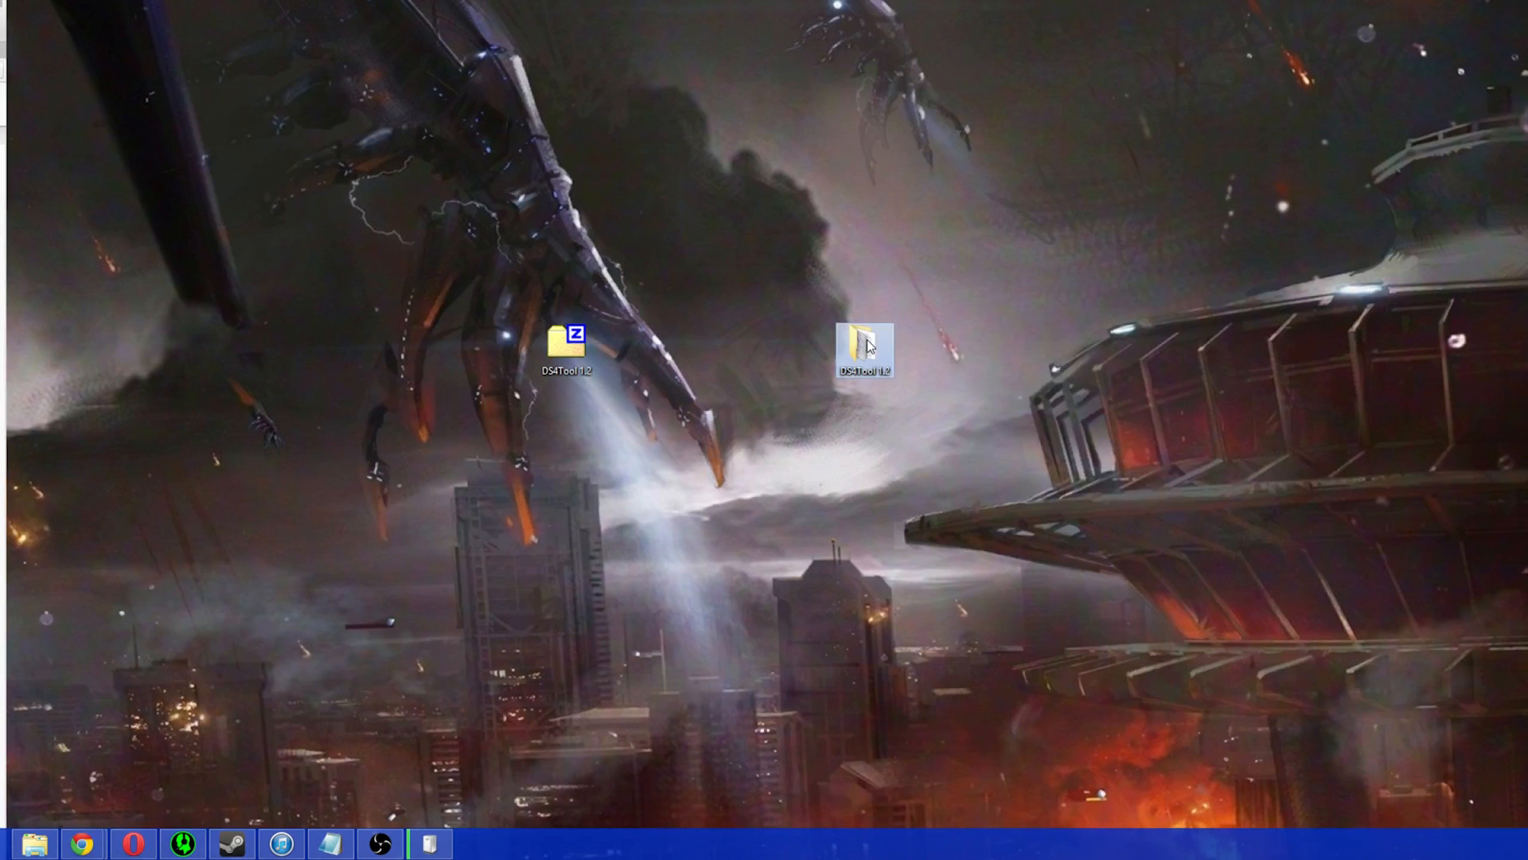
# Run ScpServer from the DS4Tool 1.2 folder
pyautogui.doubleClick(863, 343)
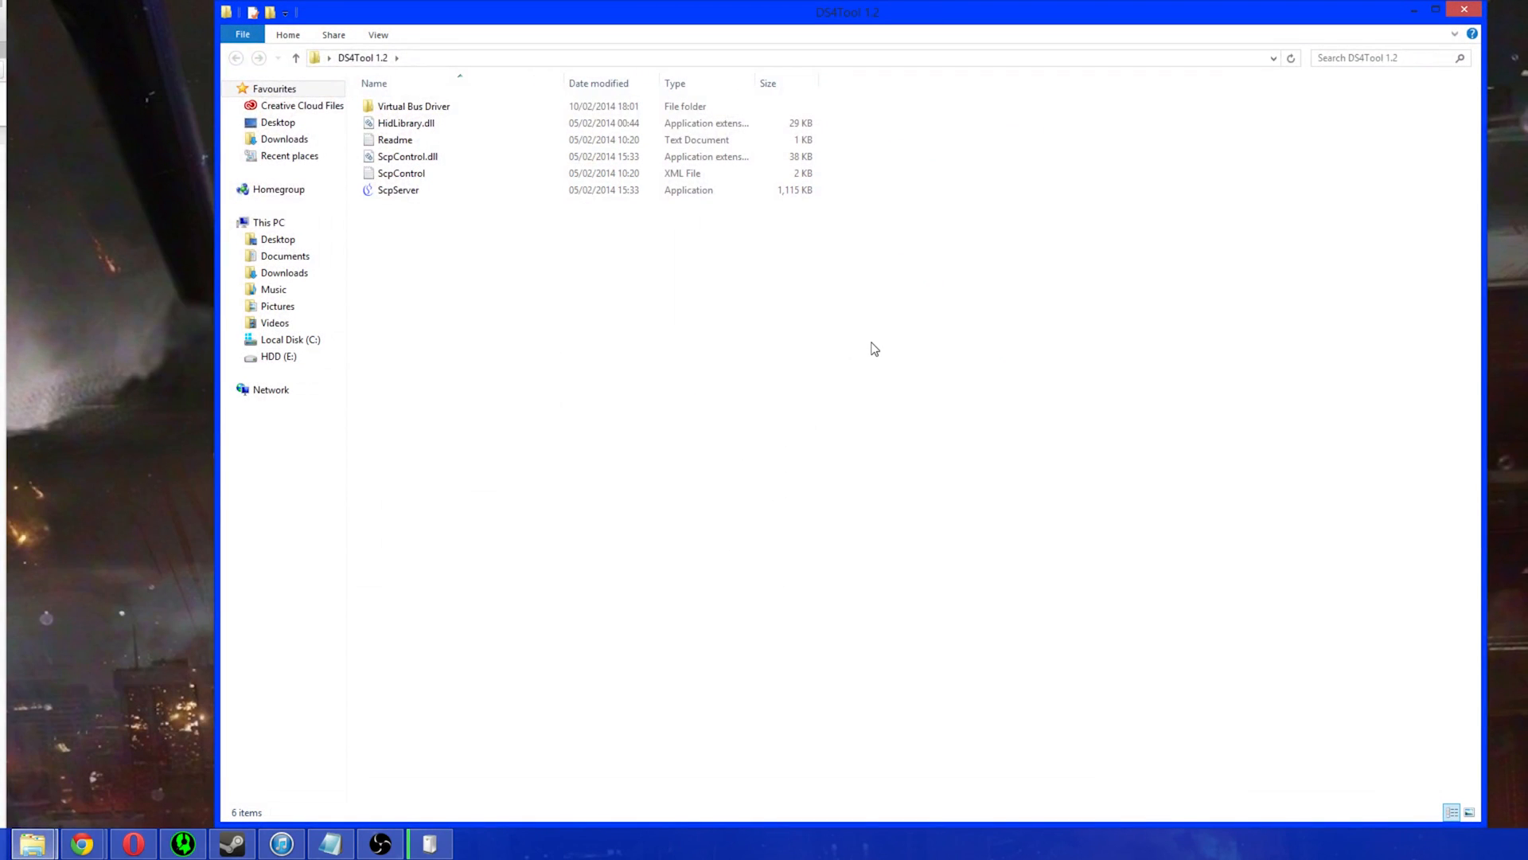
pyautogui.moveTo(689, 223)
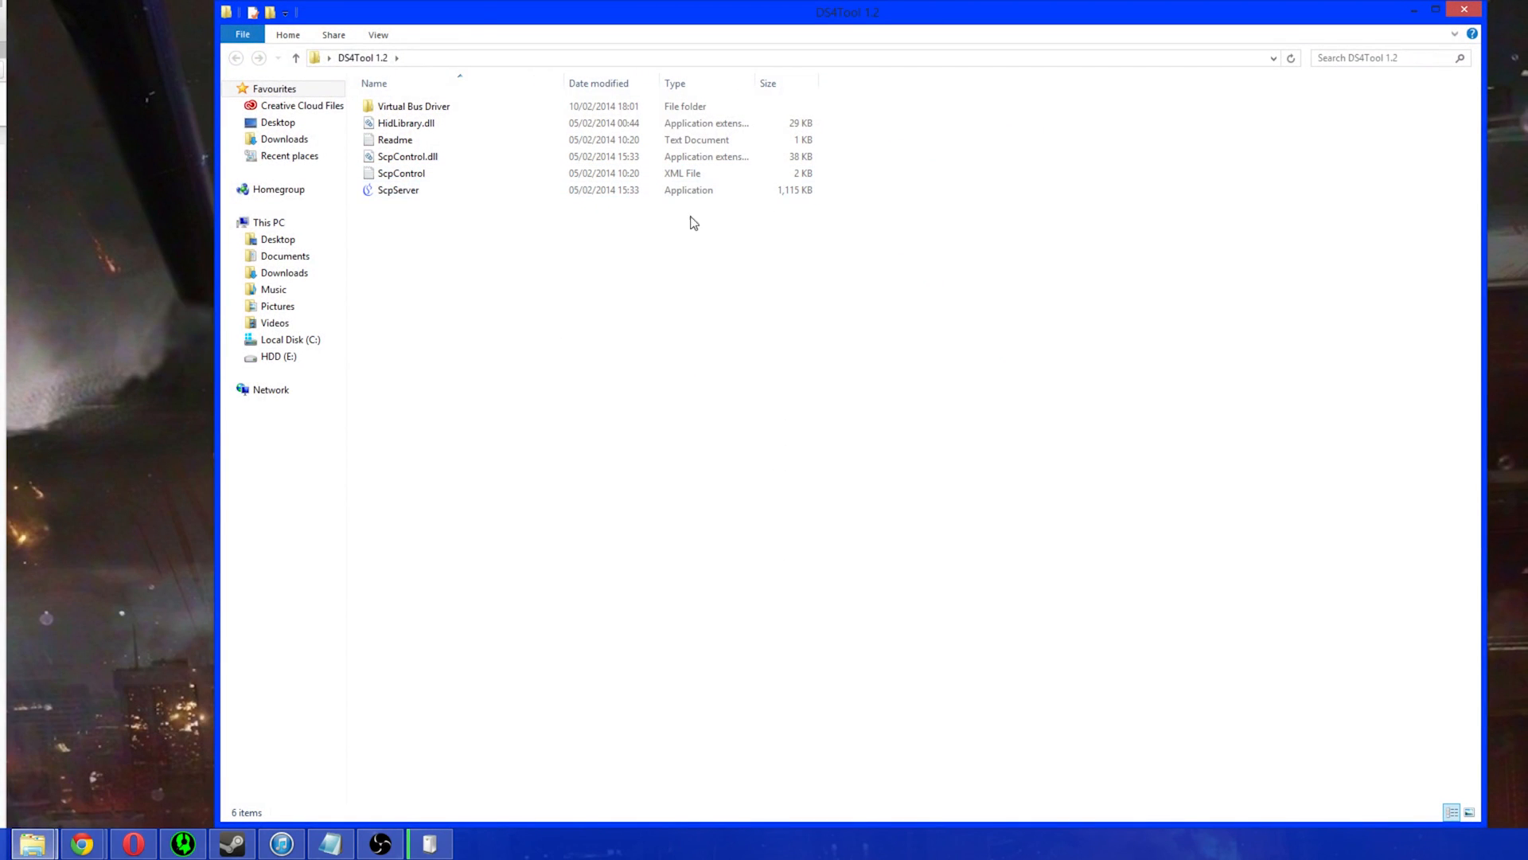
pyautogui.click(398, 190)
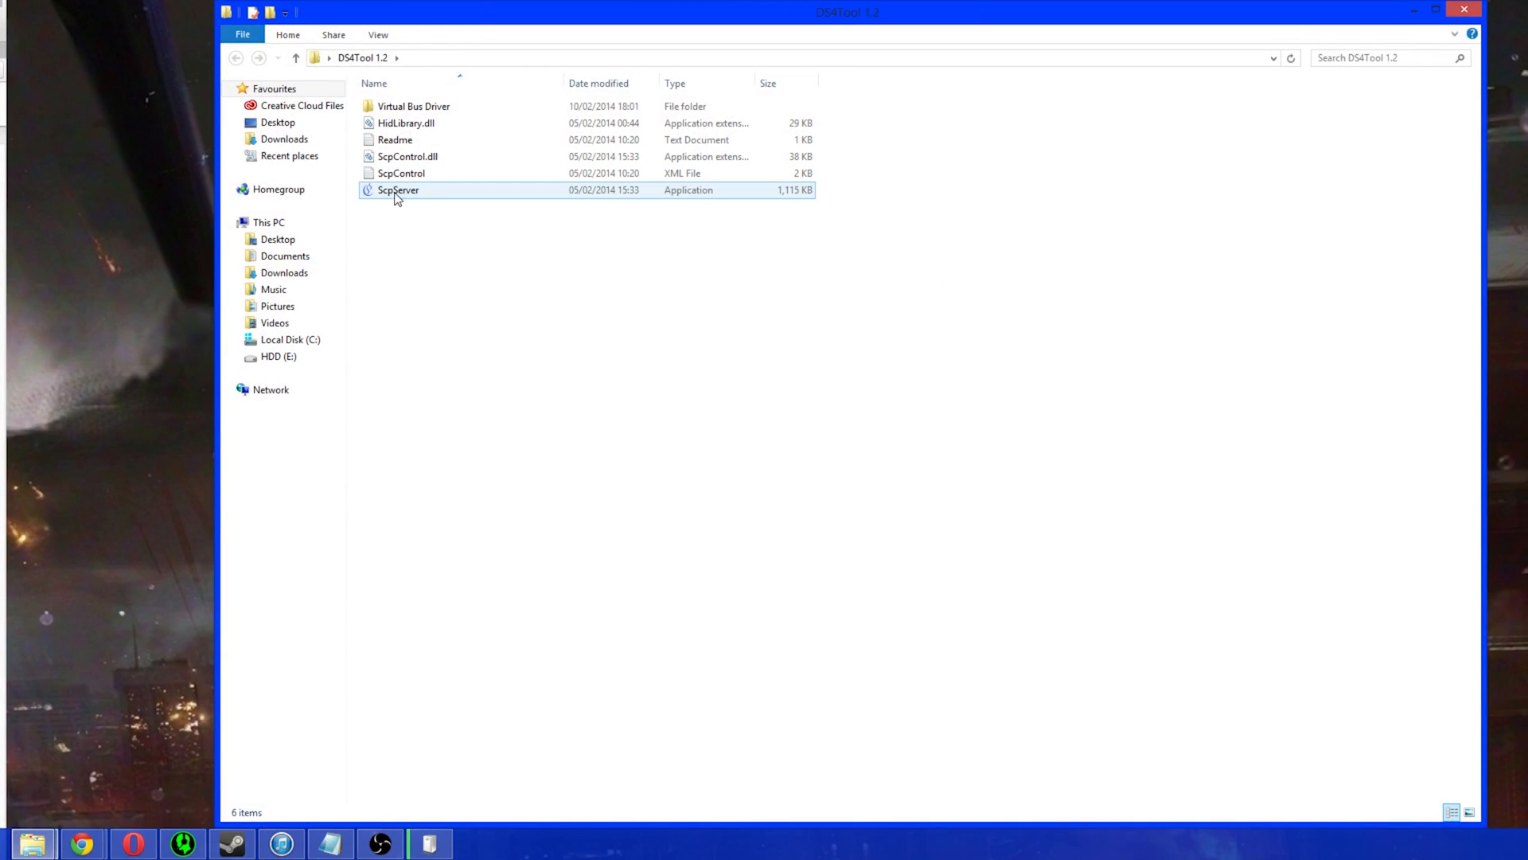
pyautogui.moveTo(396, 190)
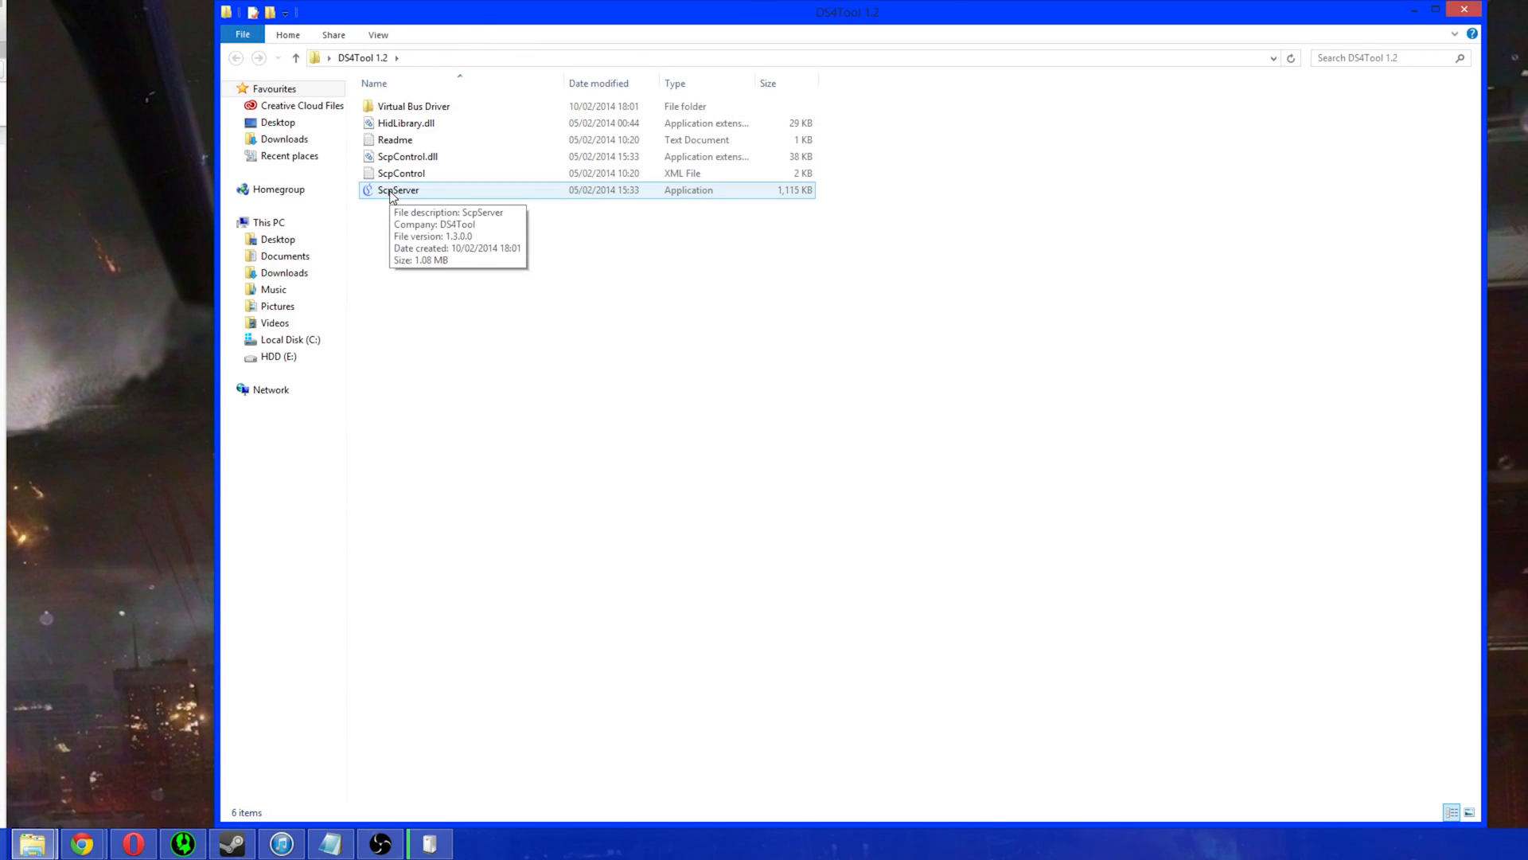
pyautogui.doubleClick(398, 190)
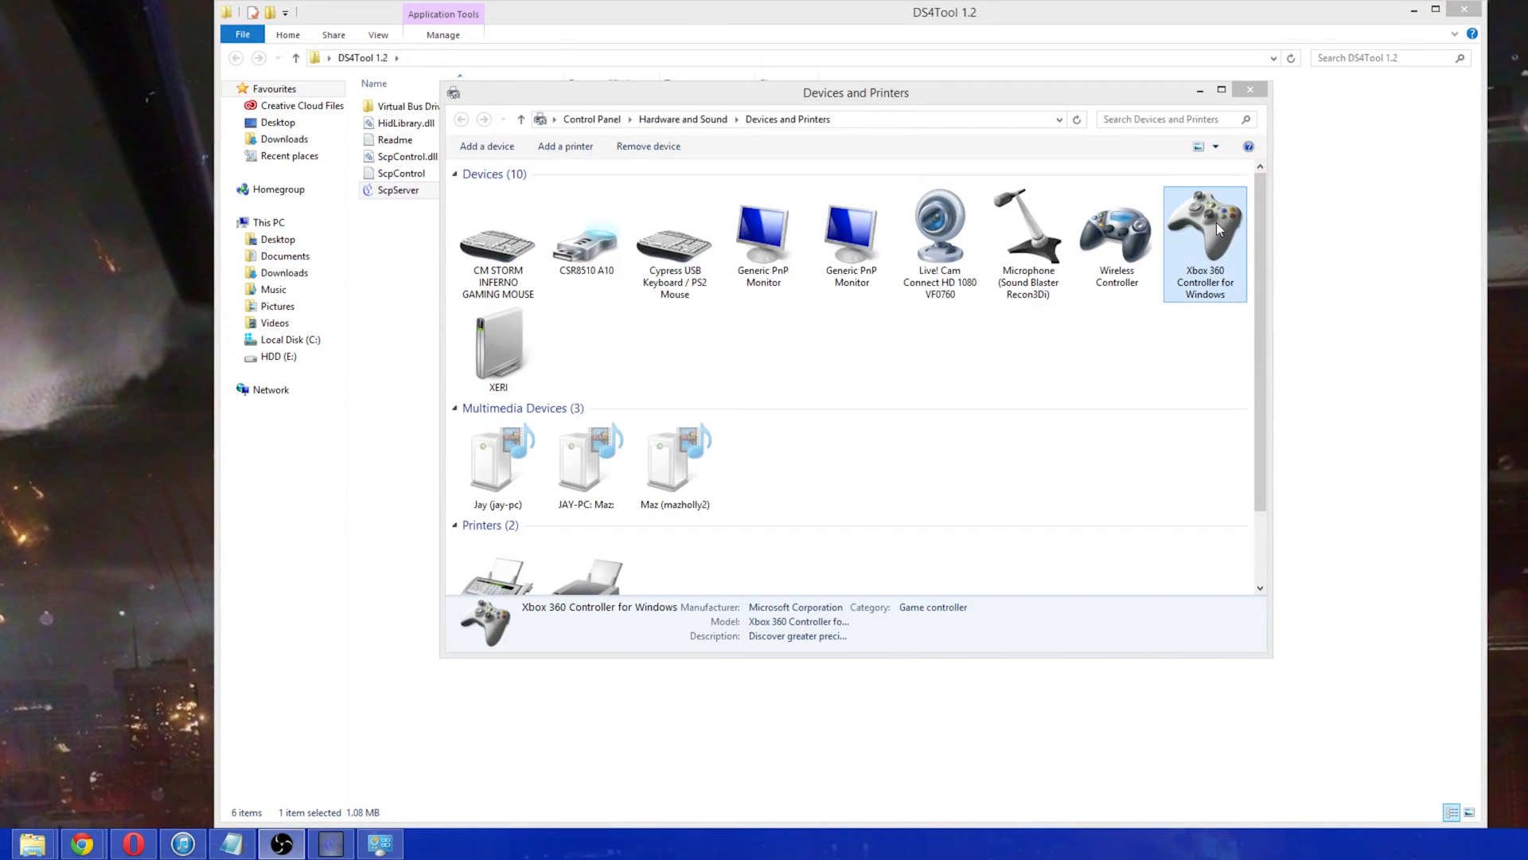
# Open Game controller settings for the Xbox 360 Controller for Windows and view its Properties
pyautogui.rightClick(1204, 234)
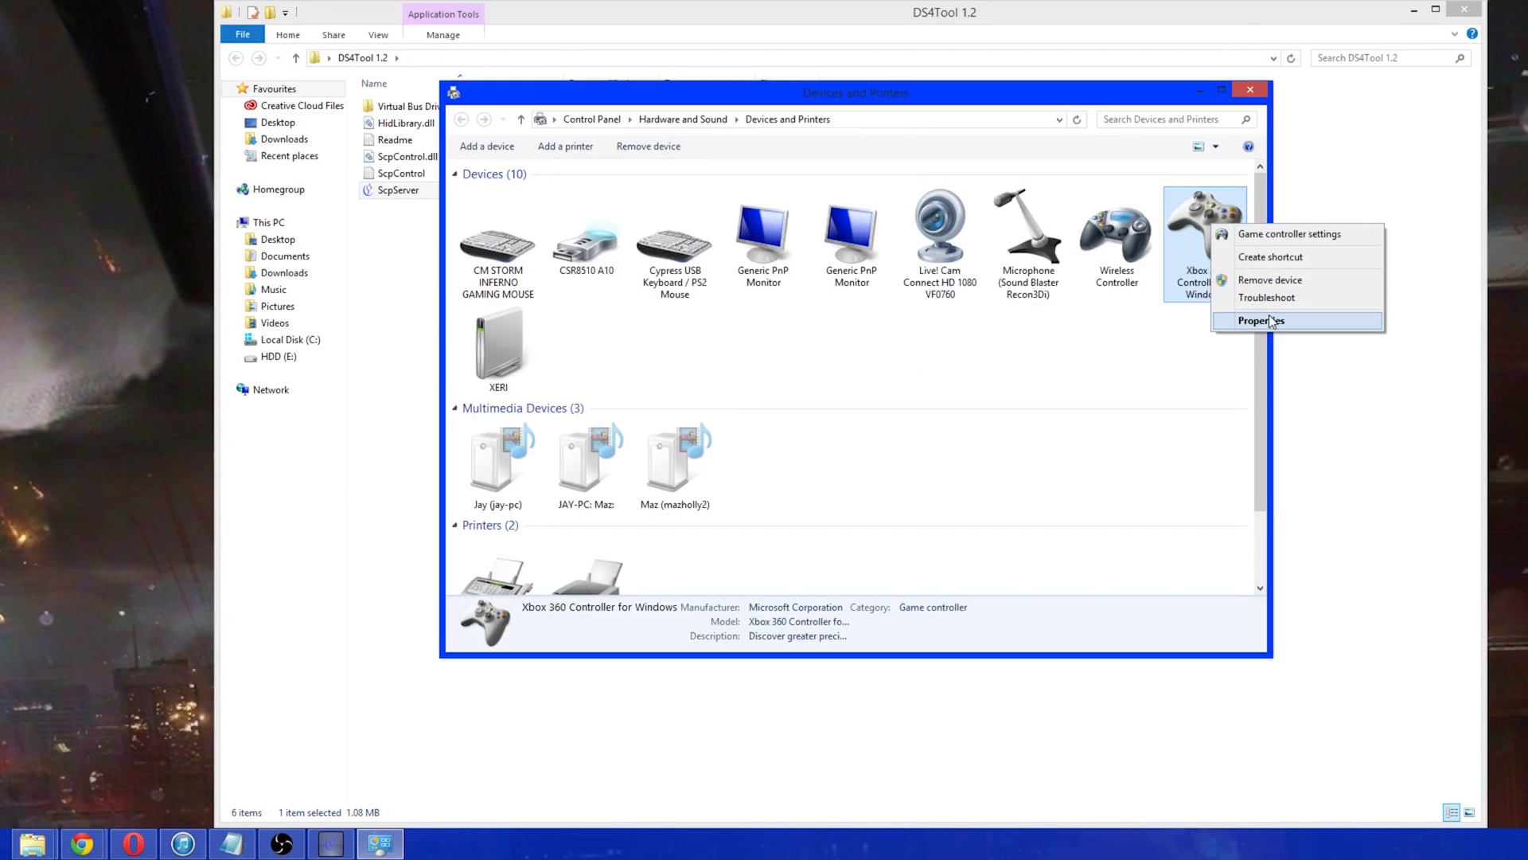
pyautogui.click(1261, 320)
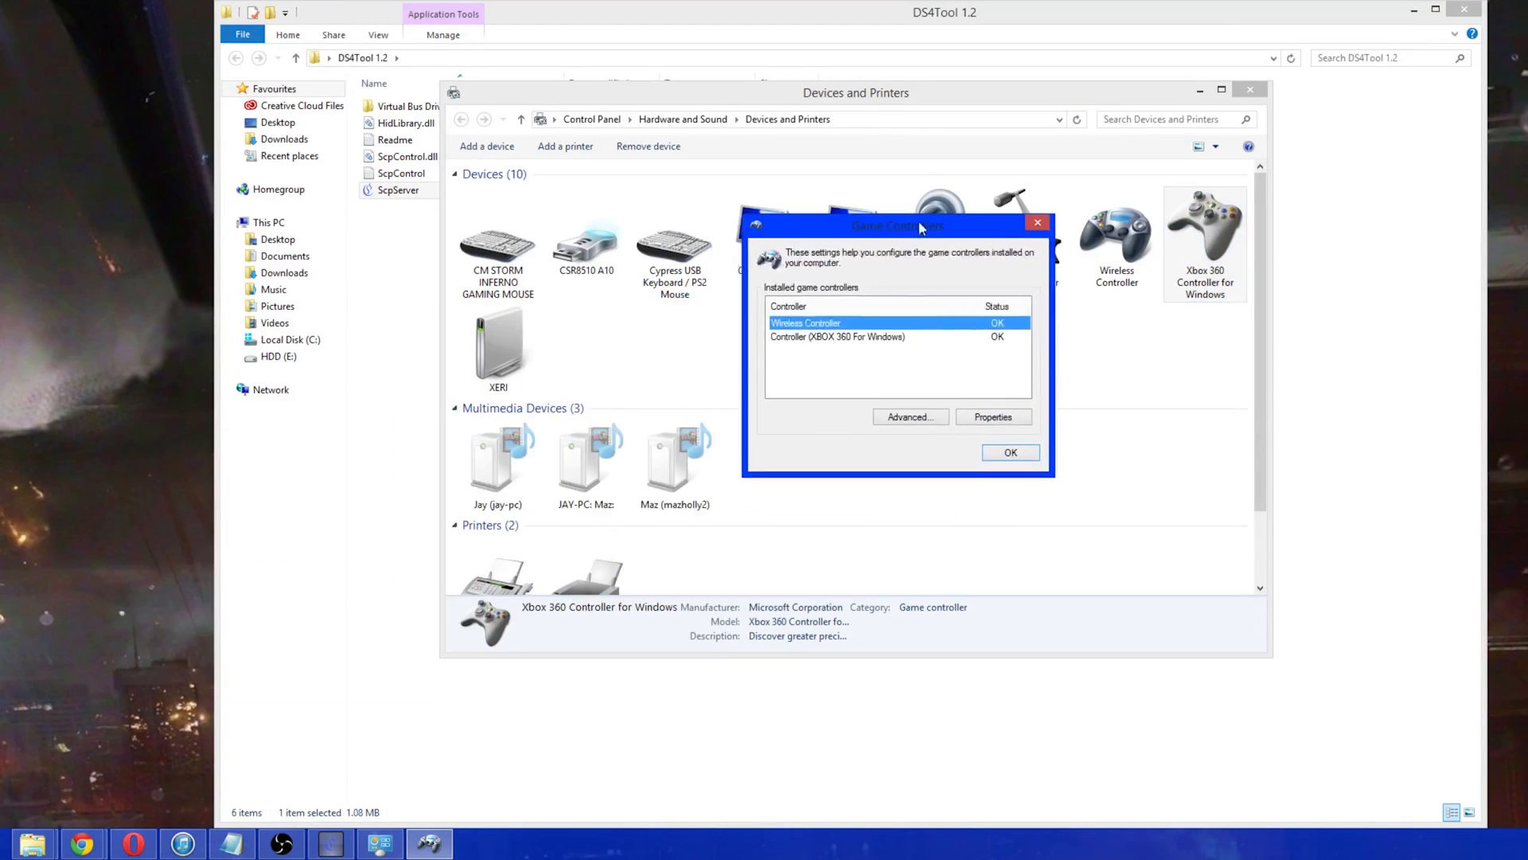
pyautogui.click(909, 417)
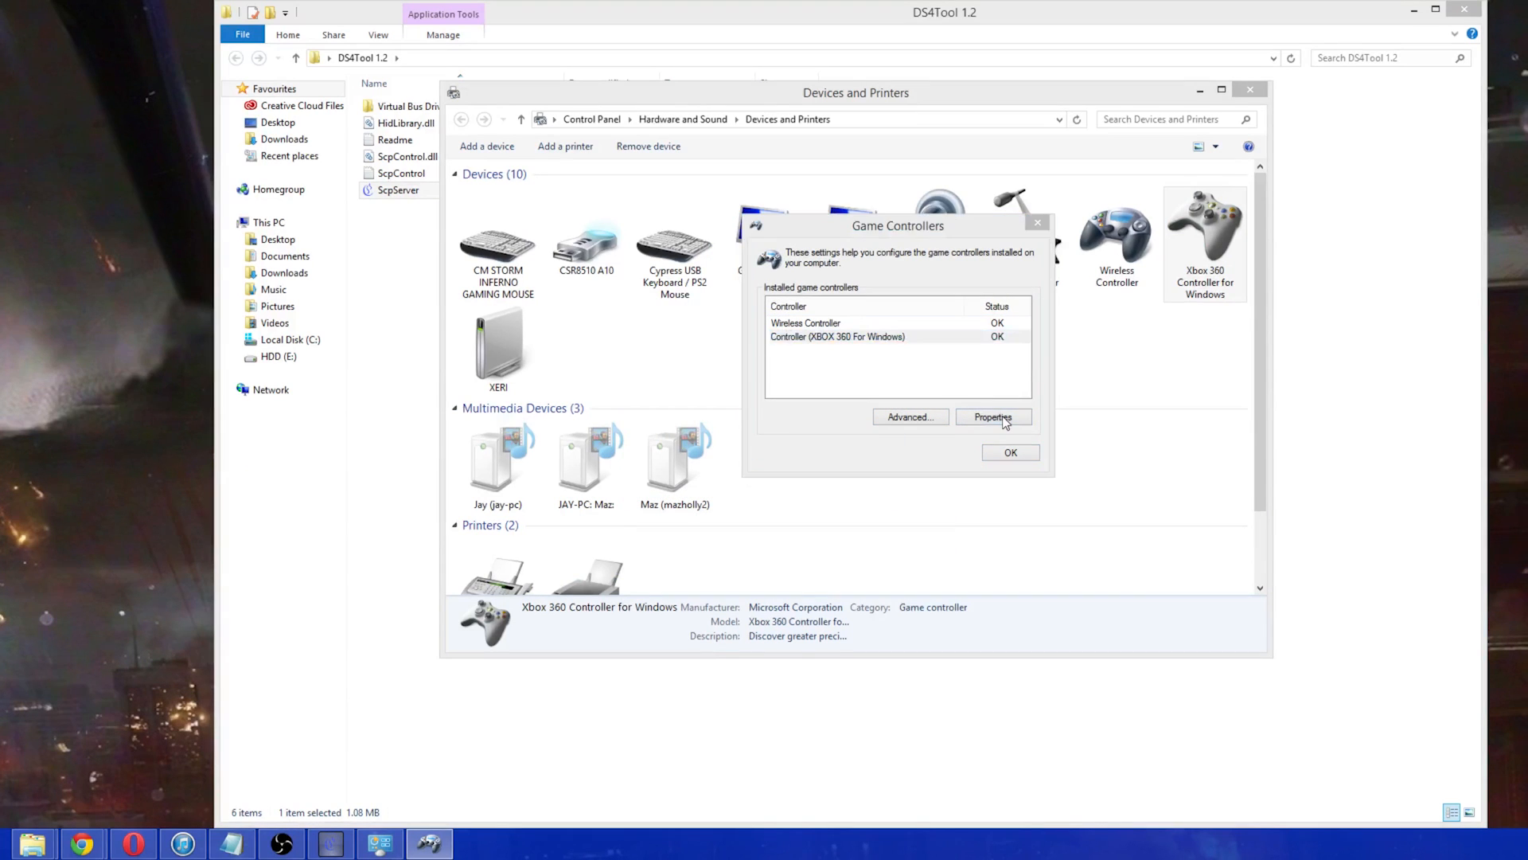
pyautogui.click(993, 416)
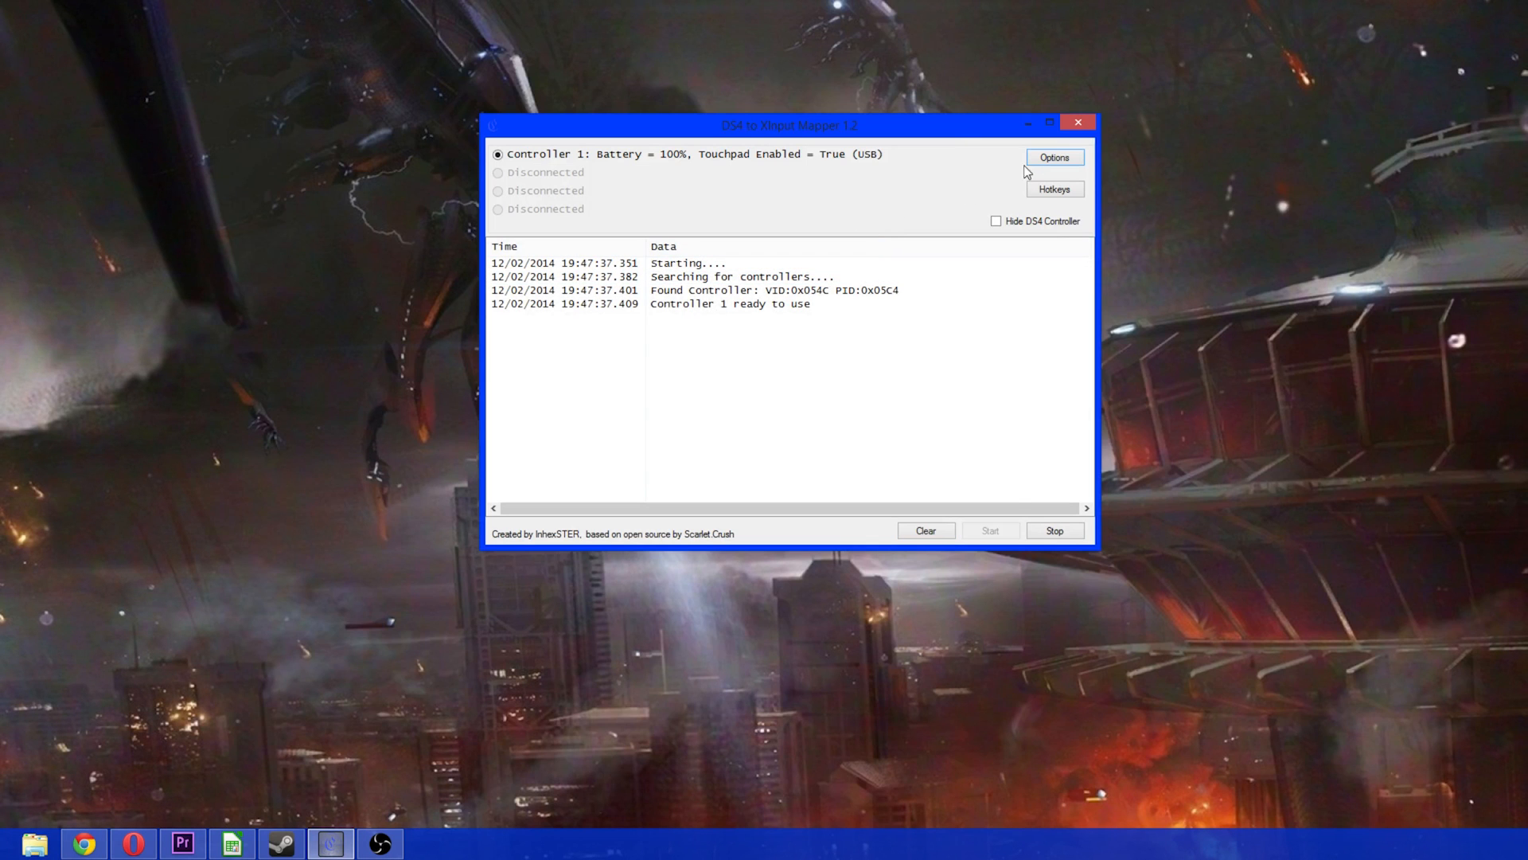
# Set Controller 1's light bar to red 65, green 255, blue 194 and apply
pyautogui.click(1053, 157)
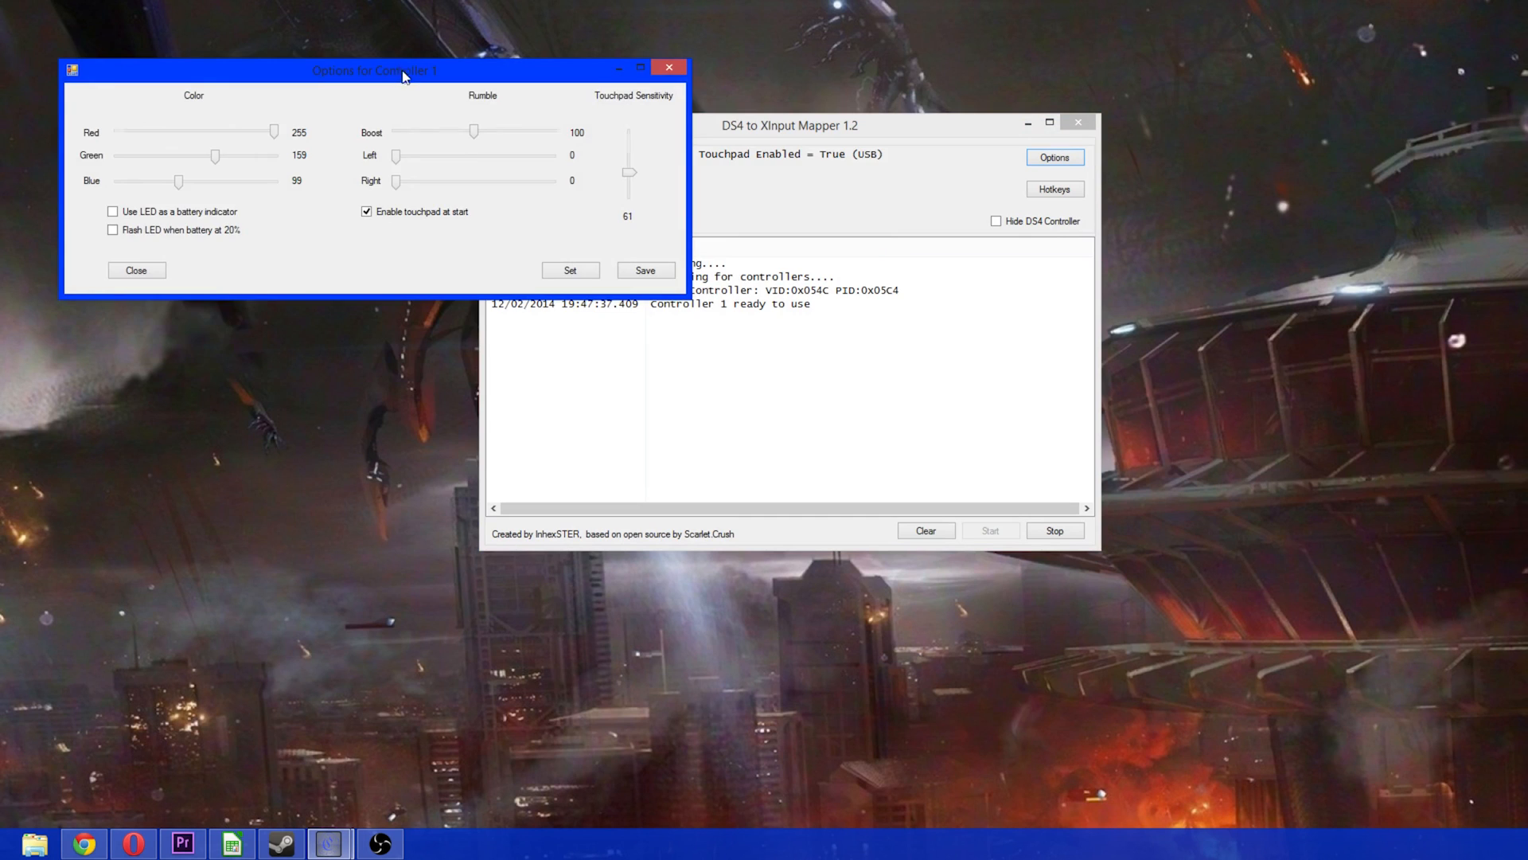
pyautogui.moveTo(375, 69); pyautogui.dragTo(785, 243)
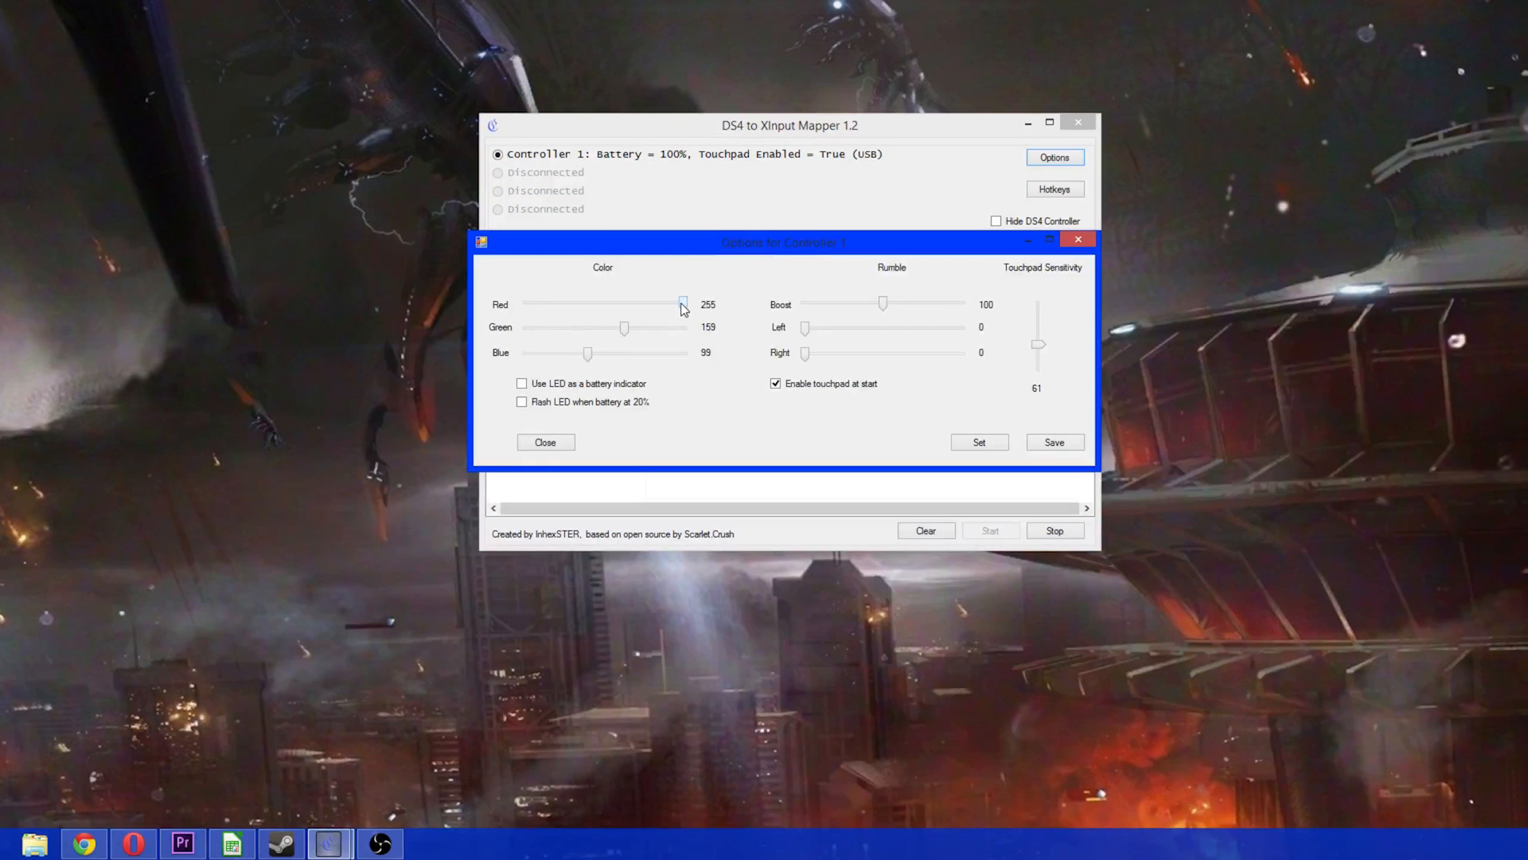
pyautogui.moveTo(682, 304); pyautogui.dragTo(569, 303)
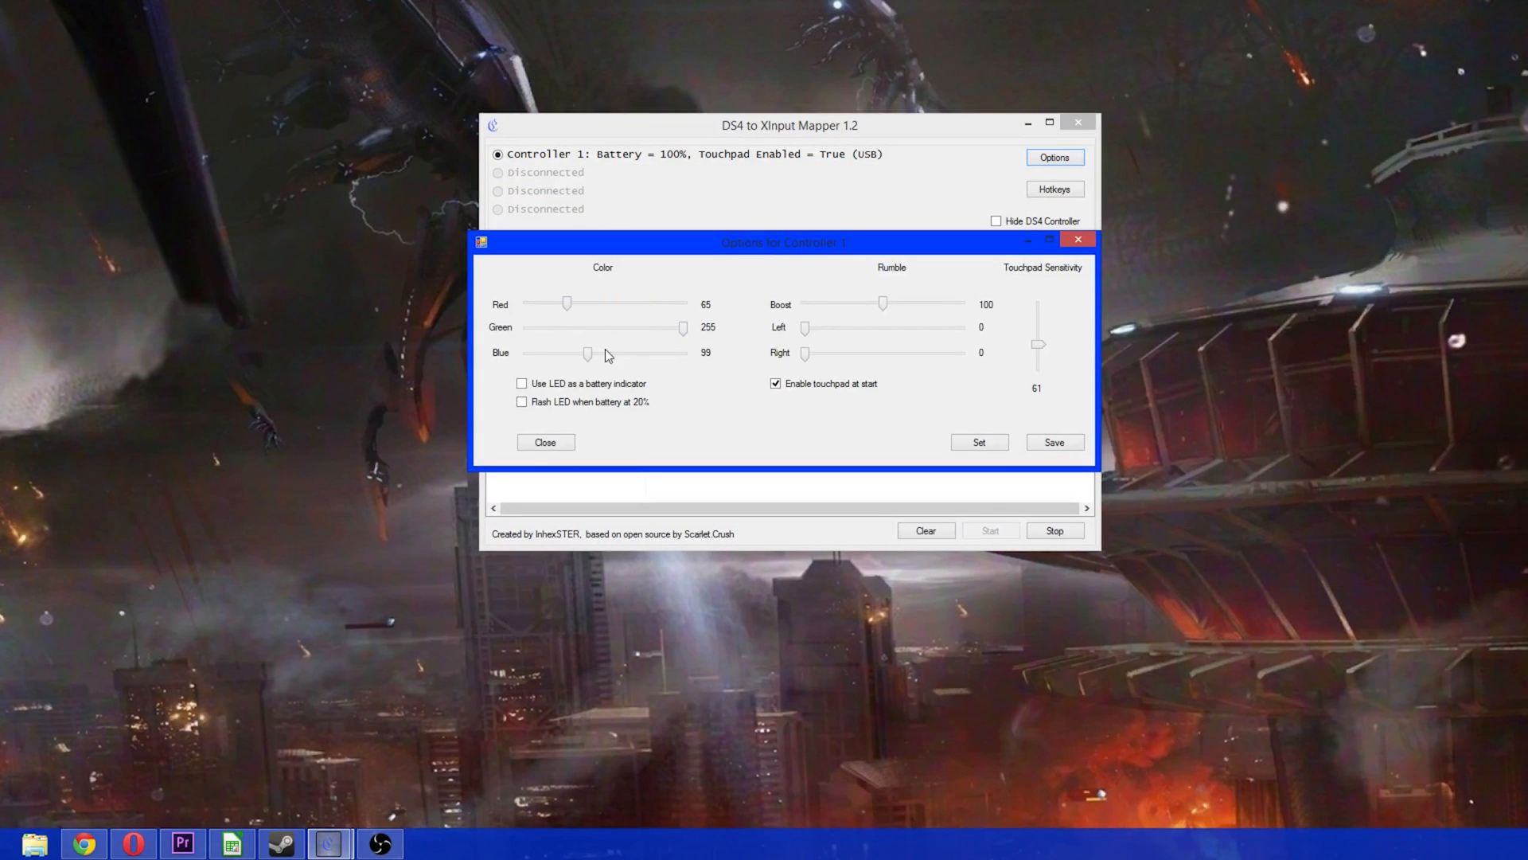
pyautogui.moveTo(587, 353); pyautogui.dragTo(647, 353)
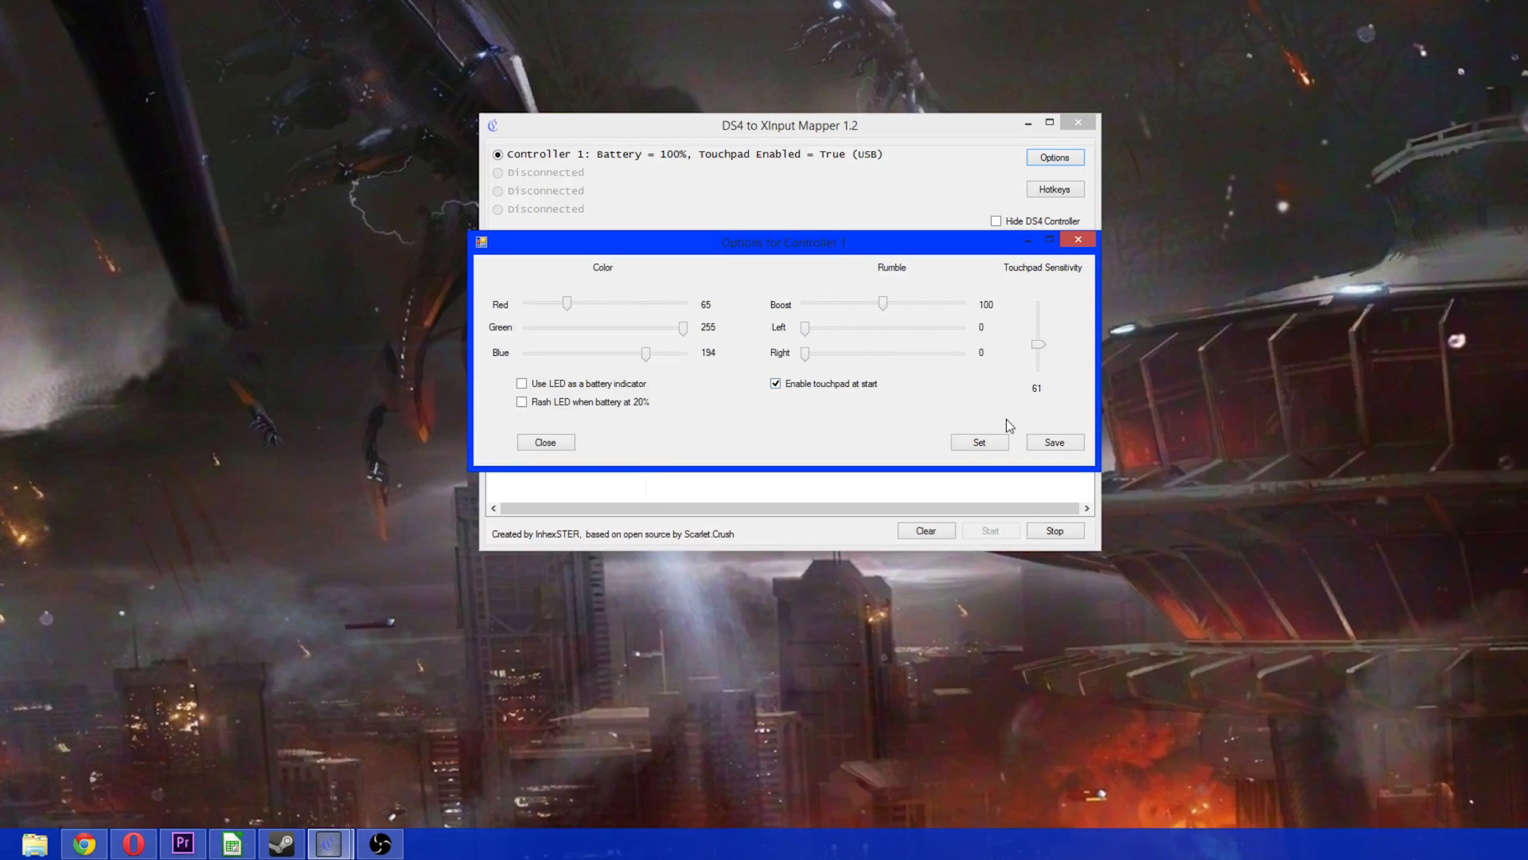
pyautogui.click(1053, 441)
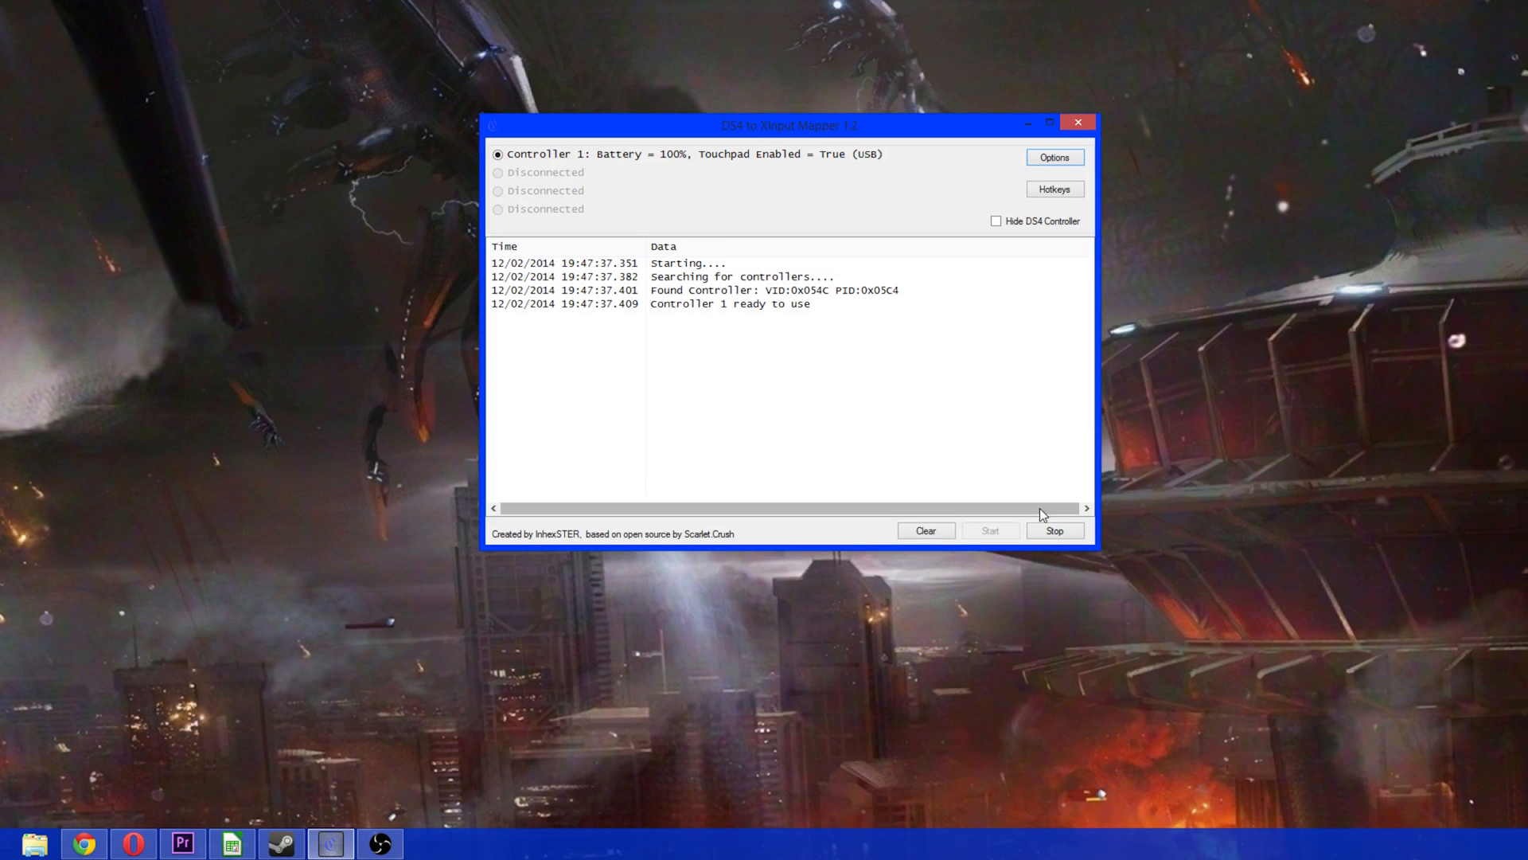
pyautogui.moveTo(986, 534)
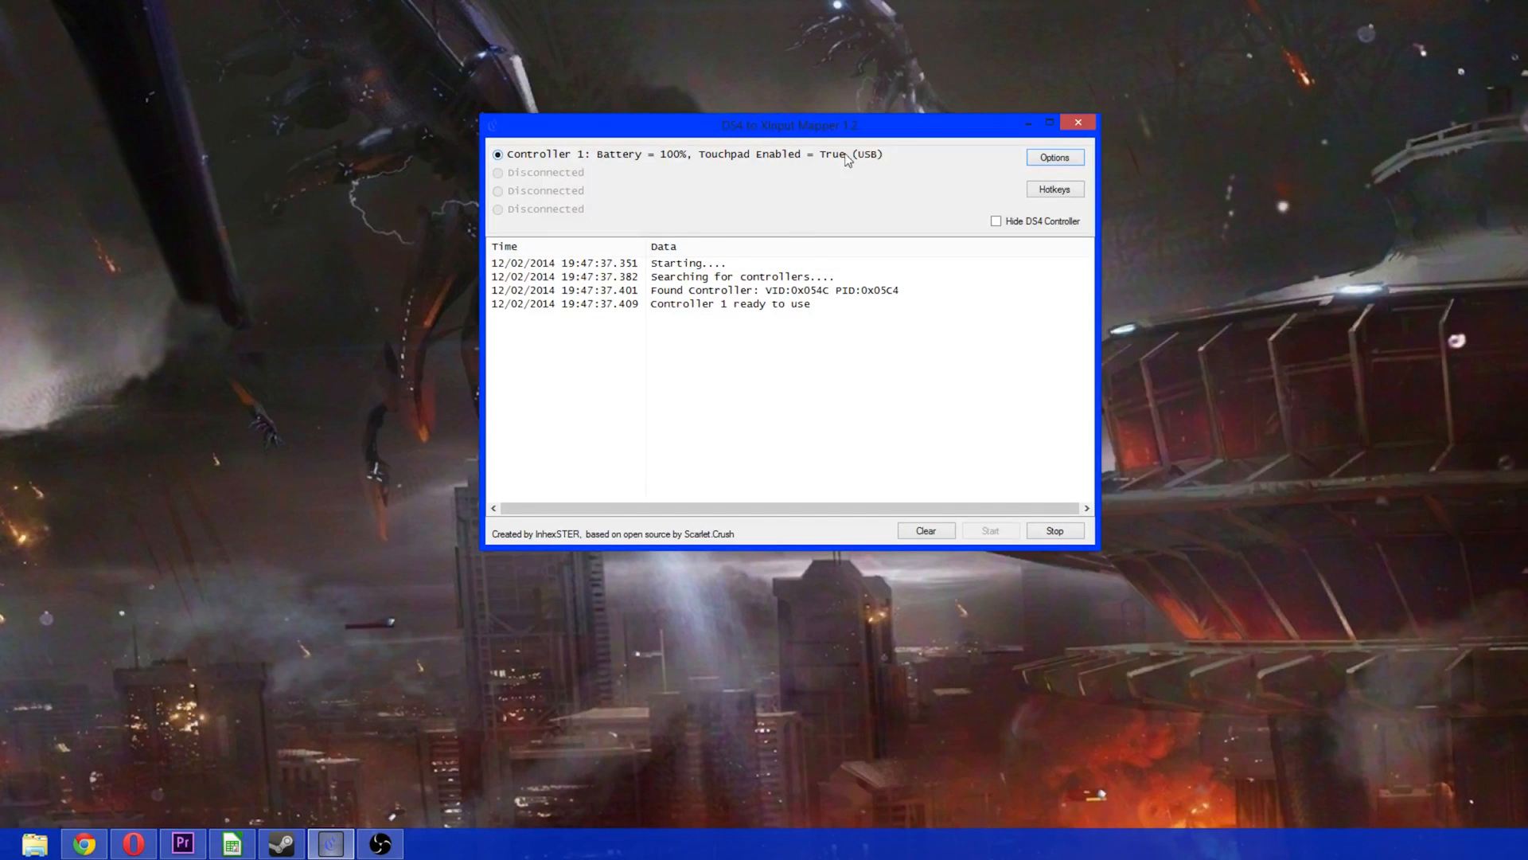
pyautogui.moveTo(781, 372)
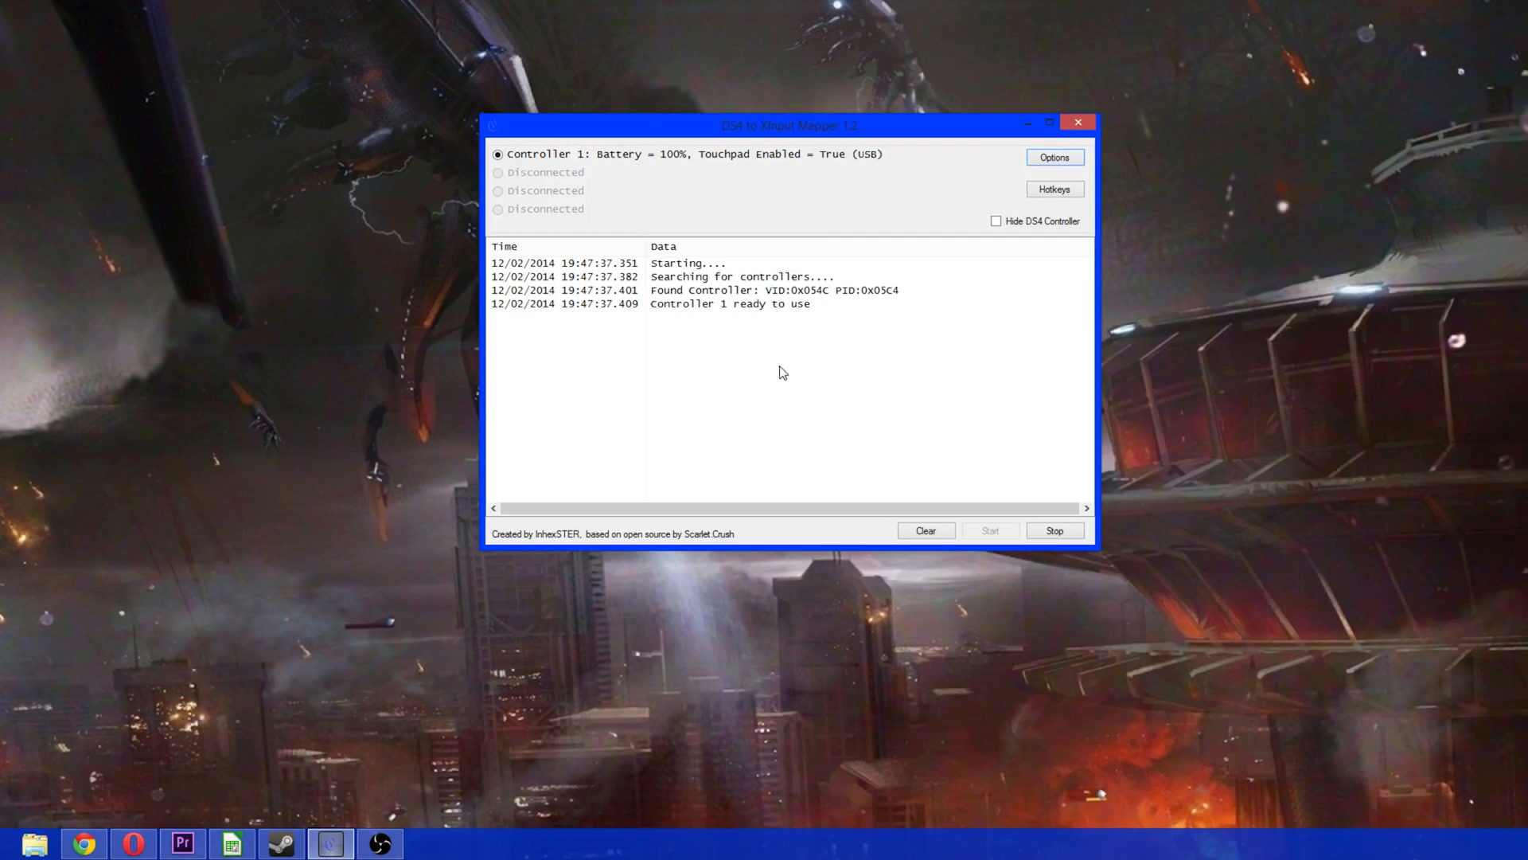
pyautogui.click(1054, 156)
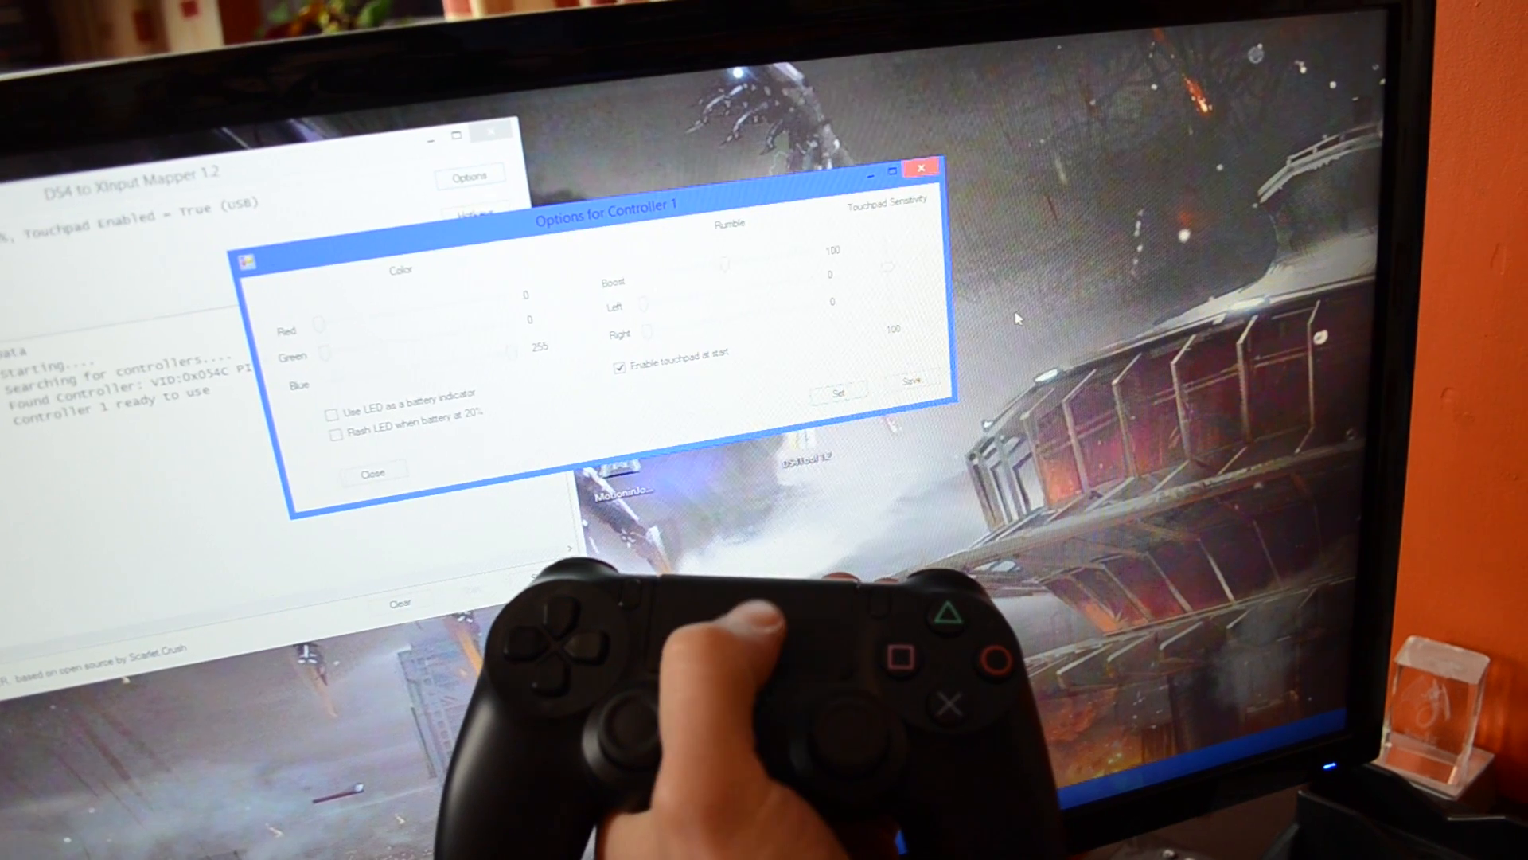